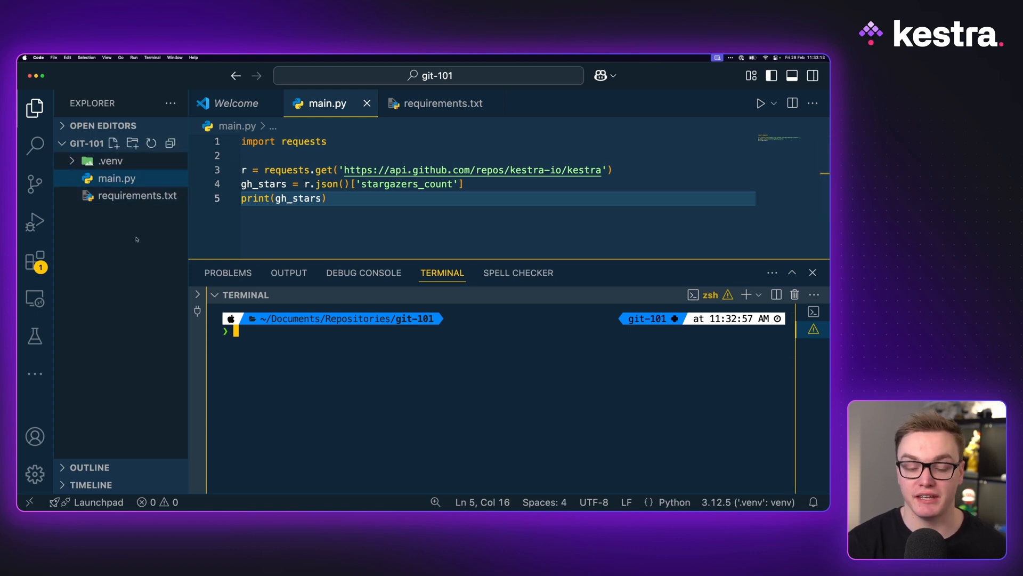
{"action": "mouse_move", "coordinate": [138, 245]}
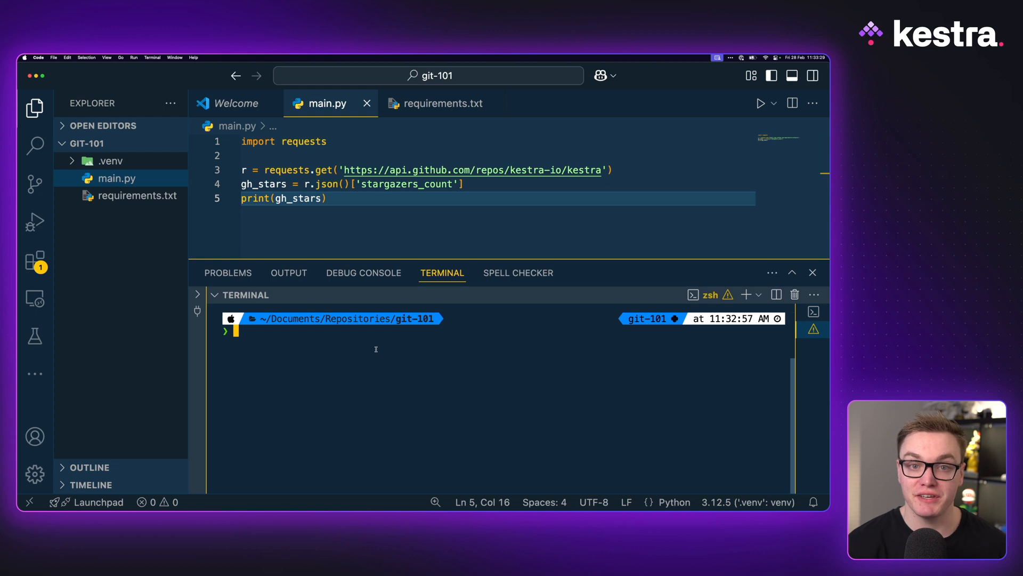
Initialize an empty Git repository in the git-101 folder with git init and clear the terminal
{"action": "type", "text": "git init"}
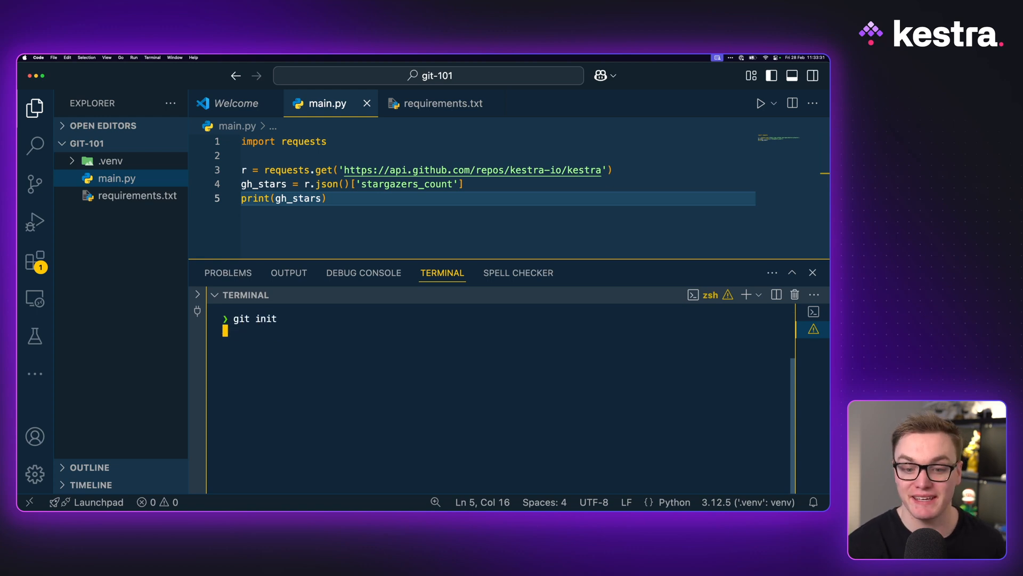
{"action": "key", "text": "Enter"}
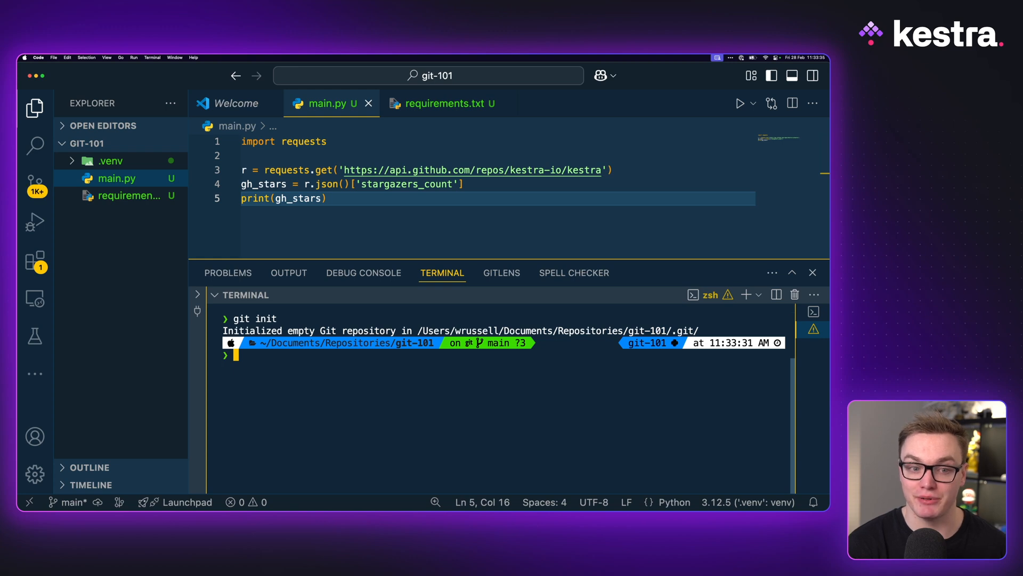
{"action": "type", "text": "git st"}
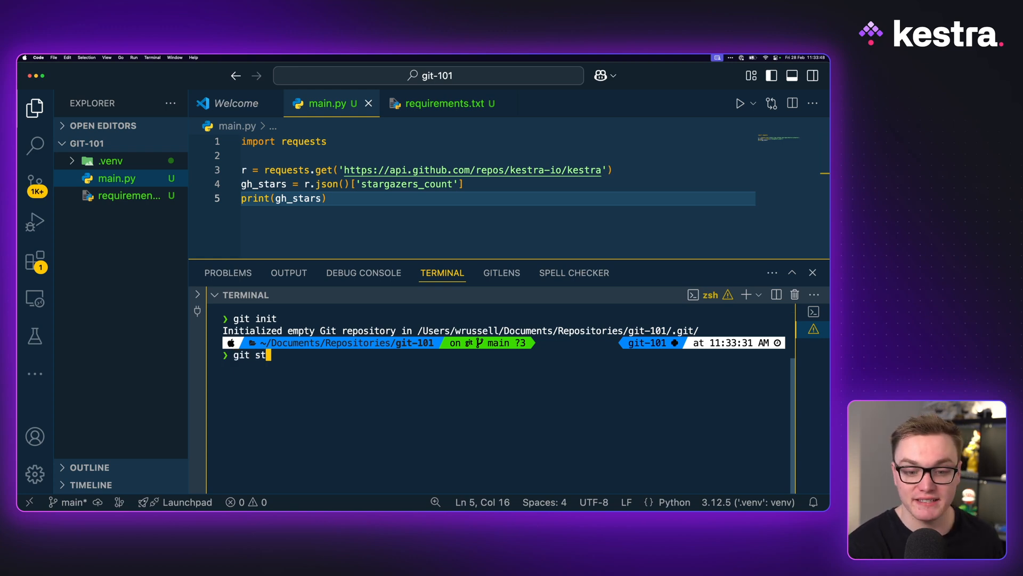
{"action": "key", "text": "Enter"}
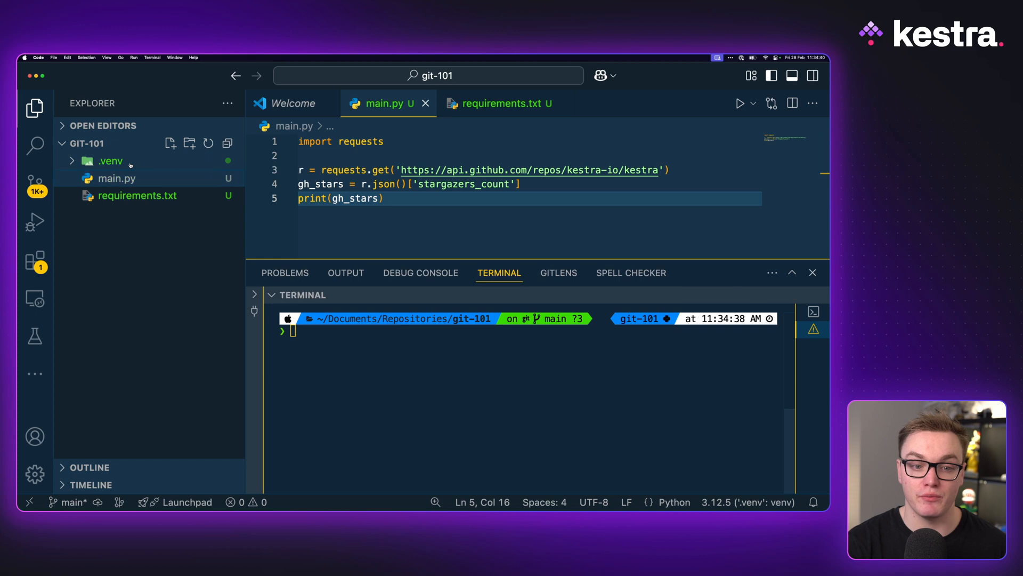
{"action": "left_click", "coordinate": [110, 160]}
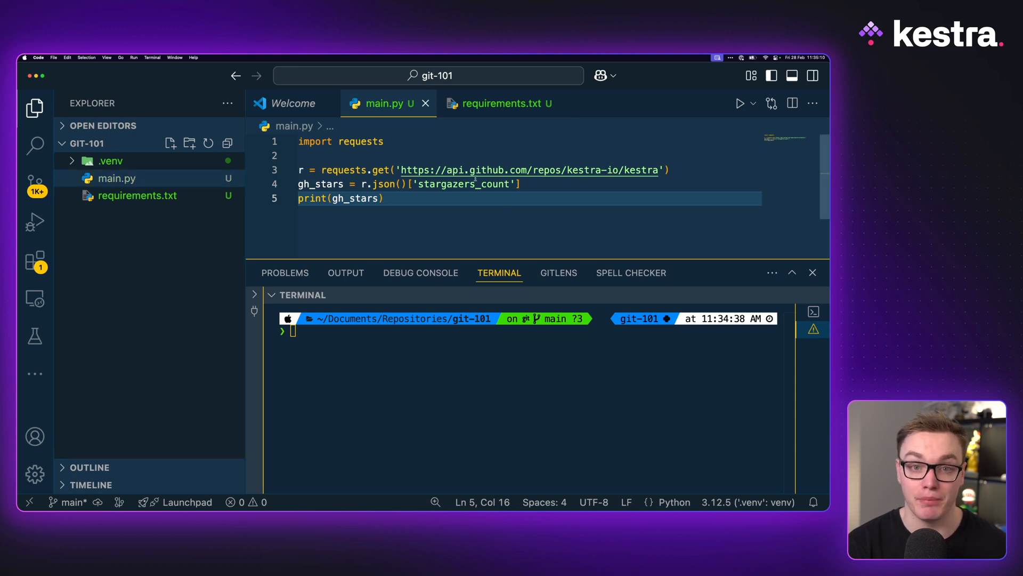
Create a .gitignore containing .venv and check git status shows three untracked files
{"action": "left_click", "coordinate": [170, 143]}
{"action": "type", "text": ".gitignore"}
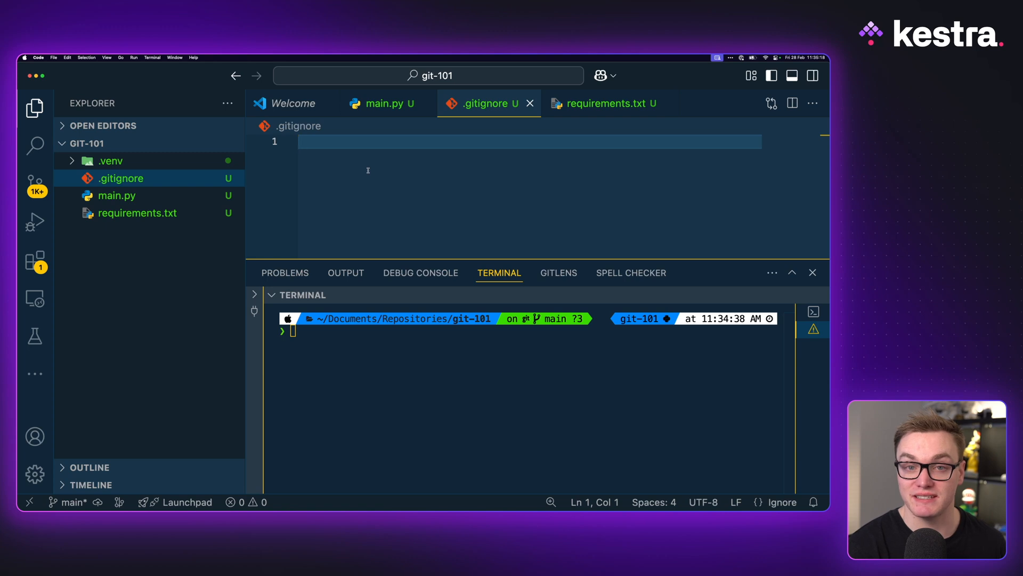
{"action": "type", "text": ".venv"}
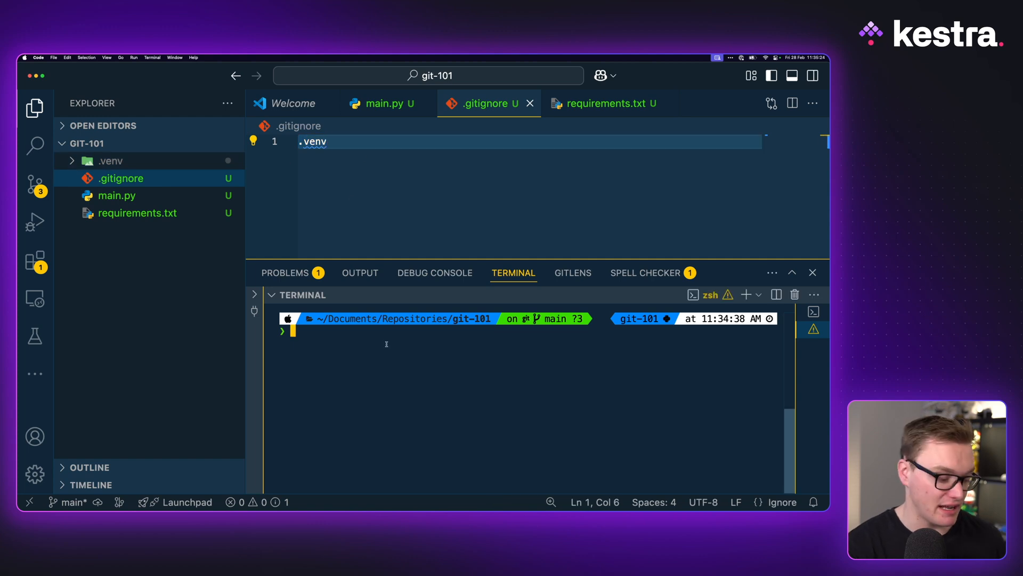
{"action": "type", "text": "git status"}
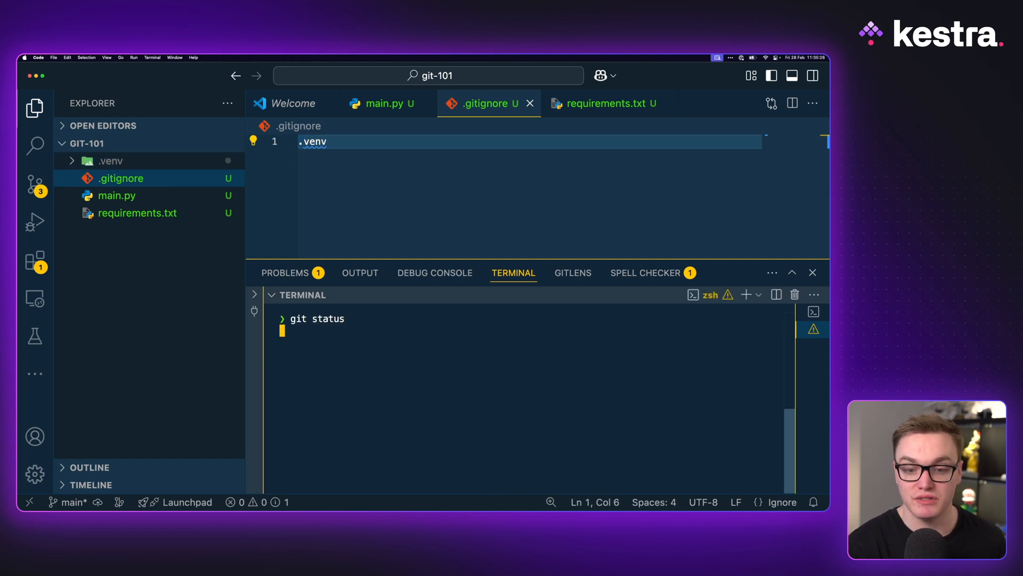
{"action": "key", "text": "Enter"}
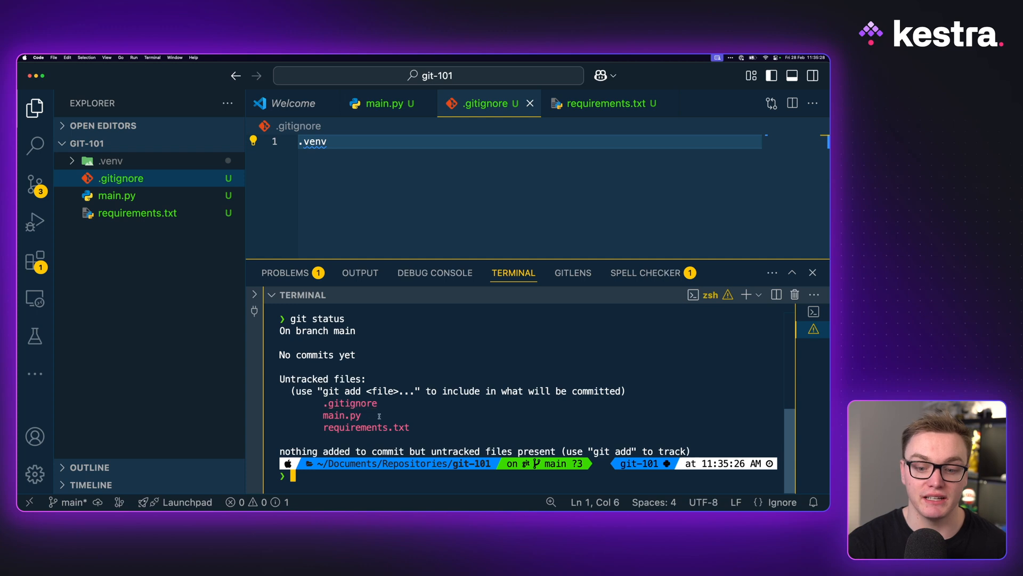
{"action": "type", "text": "git log"}
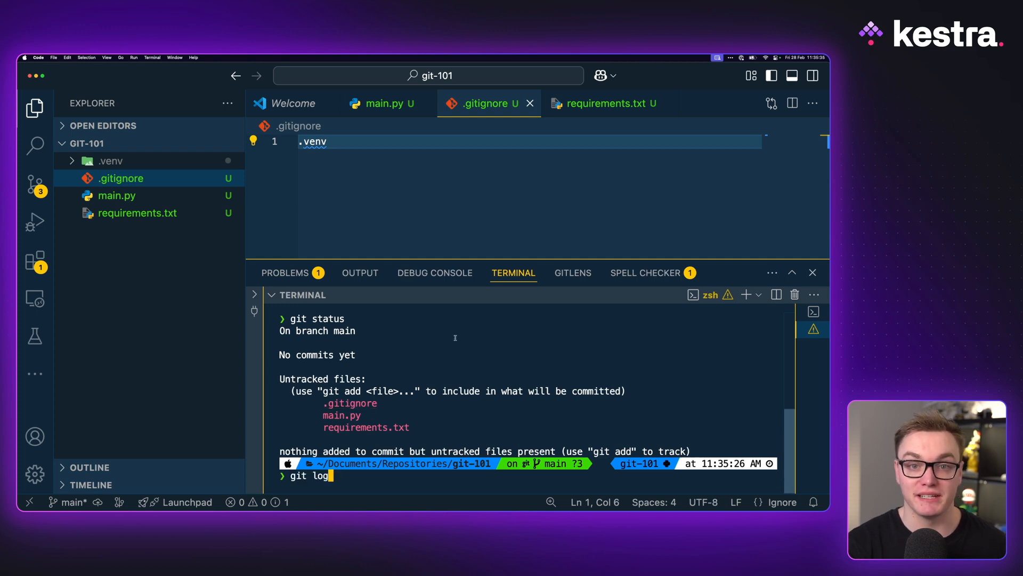
{"action": "mouse_move", "coordinate": [132, 162]}
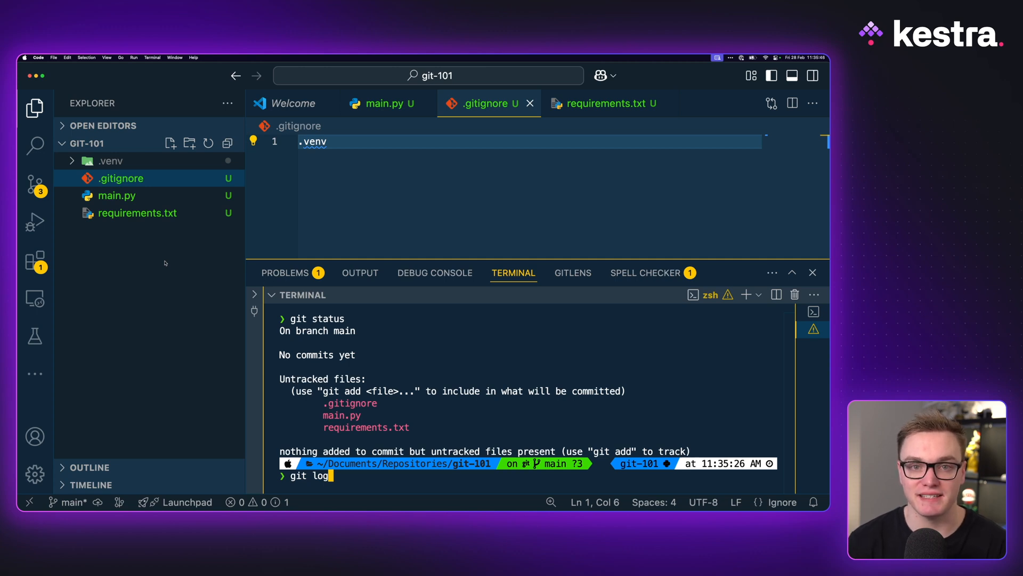
{"action": "key", "text": "Backspace"}
{"action": "type", "text": "add ."}
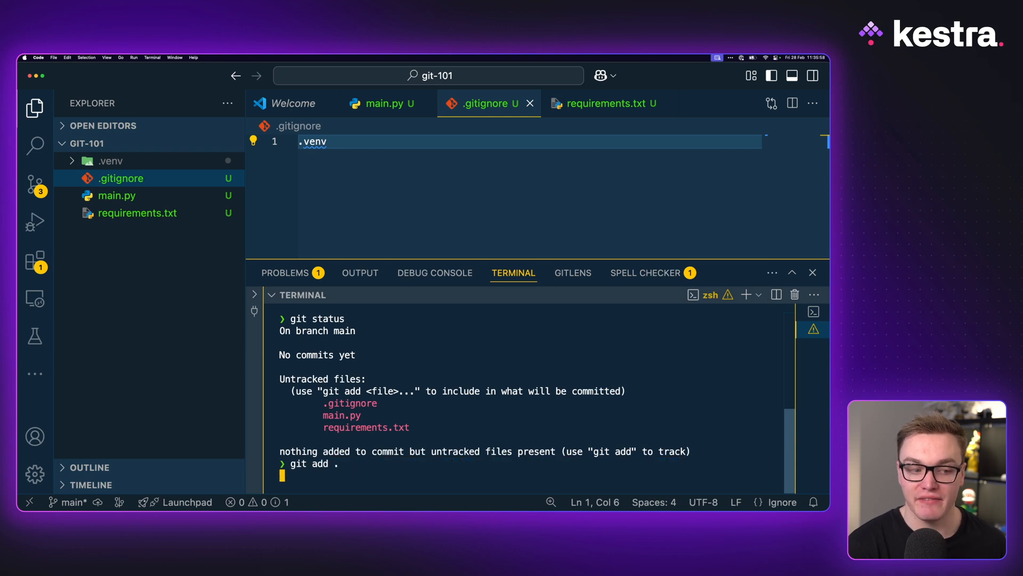
Stage all three files and commit them with the message "Initial commit"
{"action": "type", "text": "git status"}
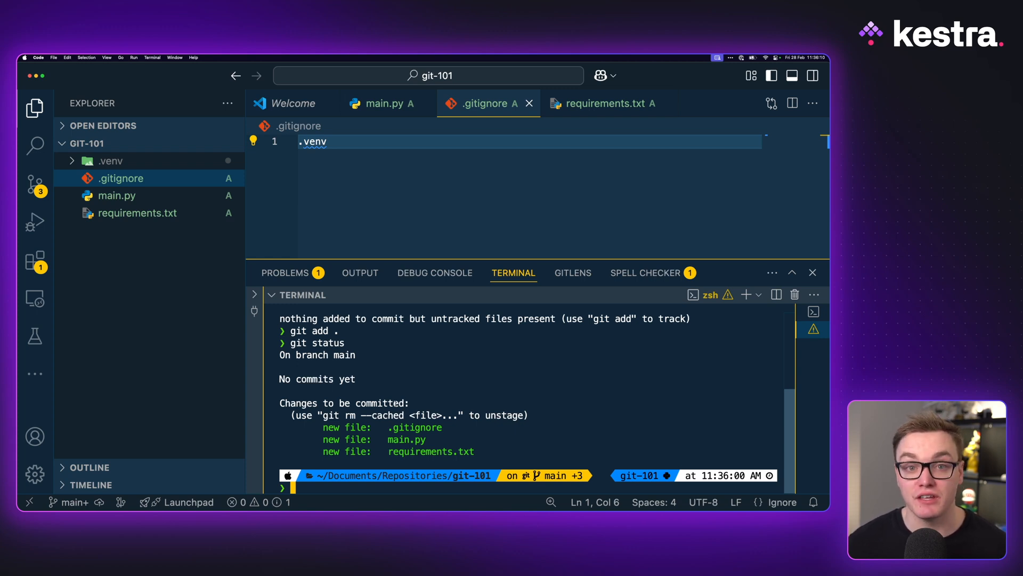
{"action": "type", "text": "git commit -"}
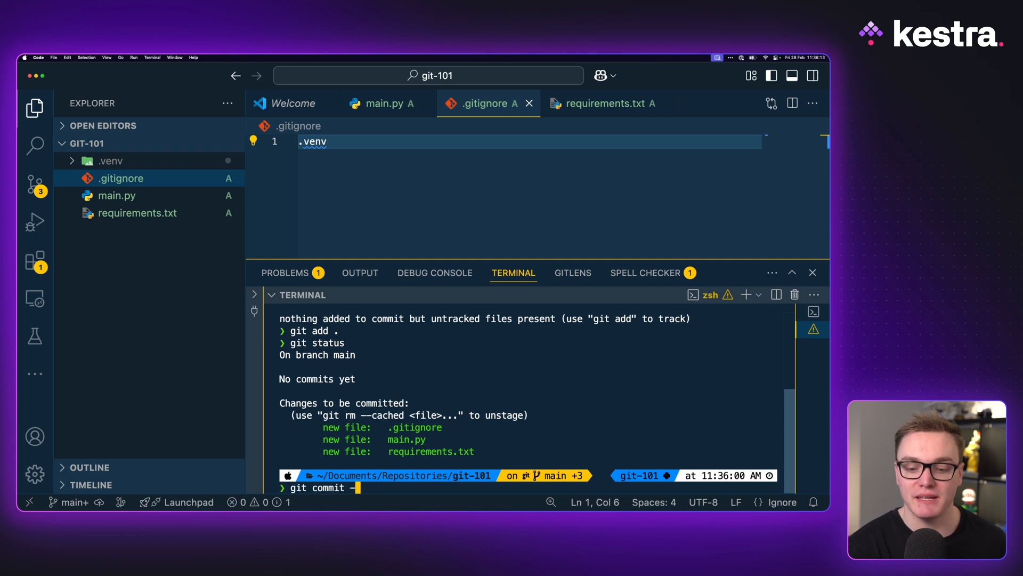
{"action": "type", "text": "m \"Initial c"}
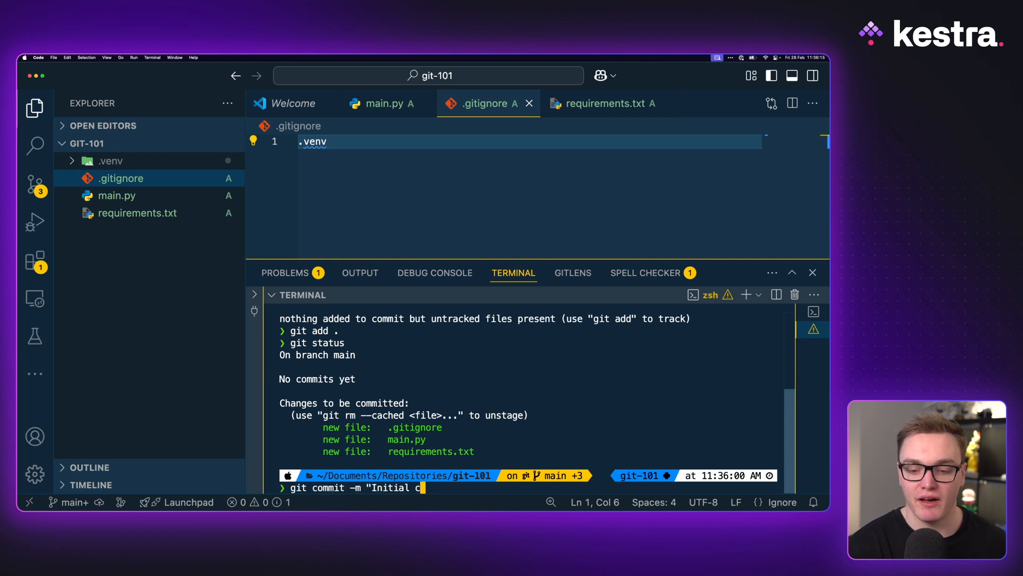
{"action": "type", "text": "ommit\""}
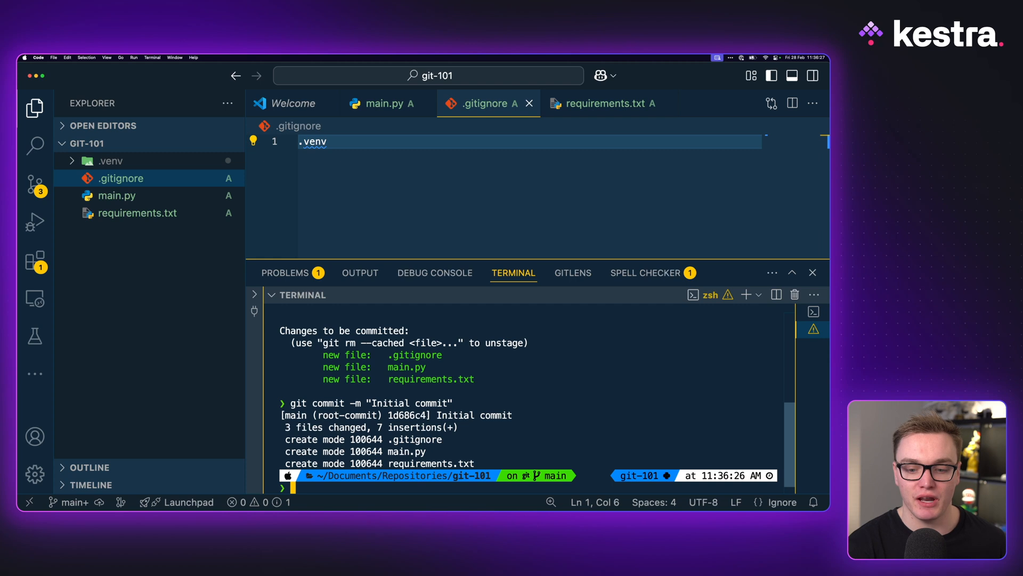
Run git log to show the Initial commit as HEAD on main
{"action": "type", "text": "git log"}
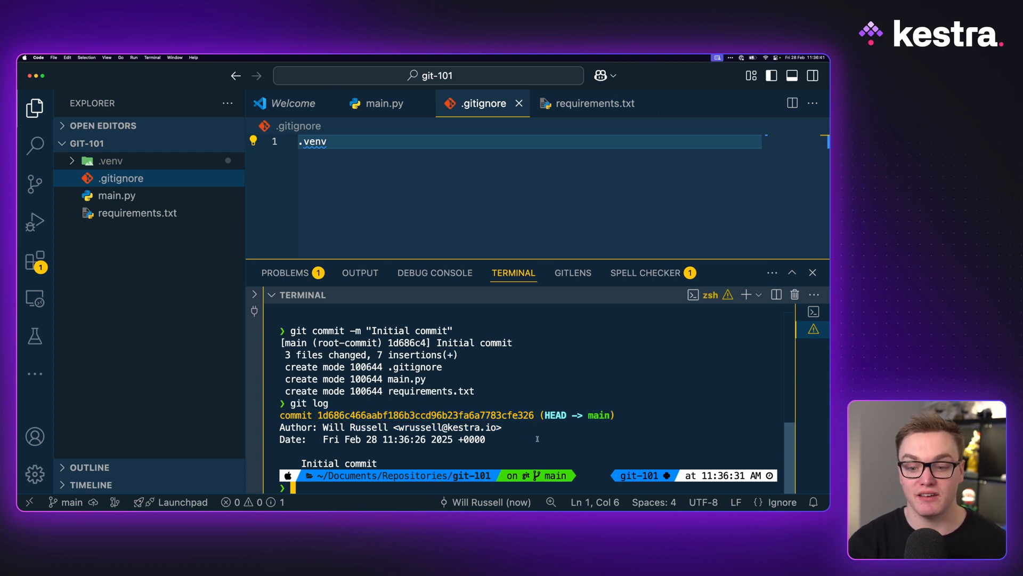
{"action": "mouse_move", "coordinate": [526, 433]}
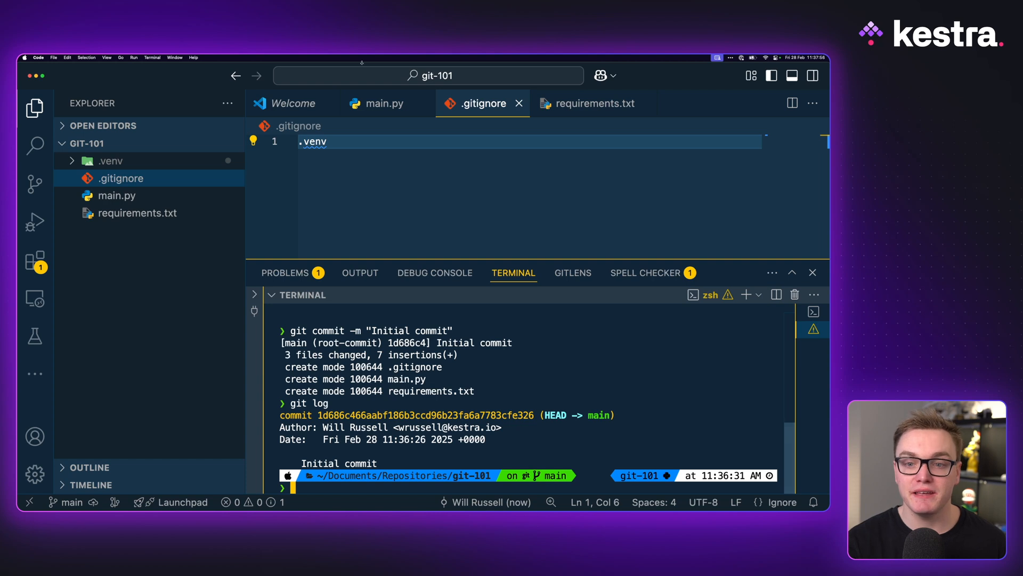
List branches, then create and check out a new branch named feature
{"action": "left_click", "coordinate": [383, 104]}
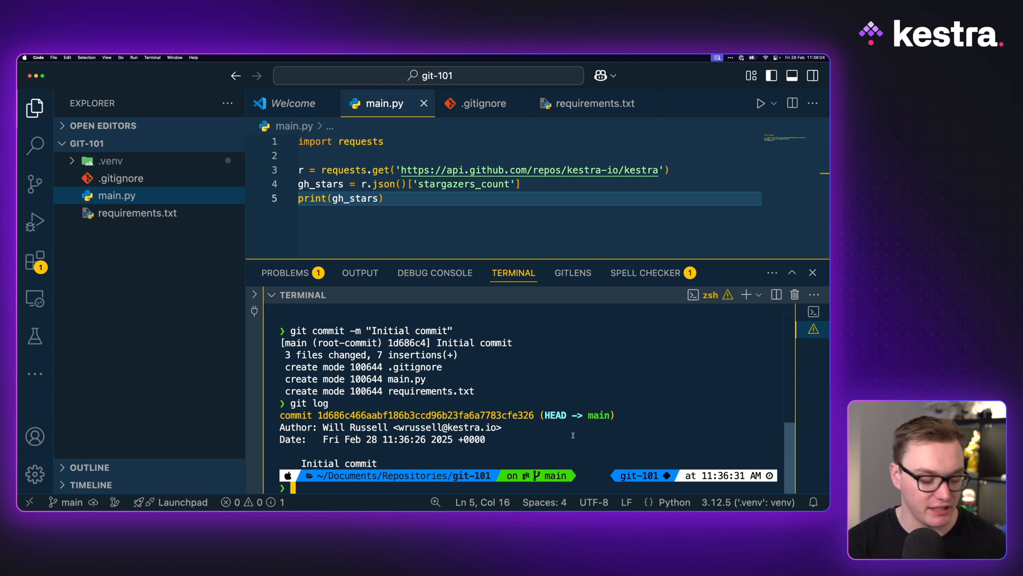
{"action": "type", "text": "git branch"}
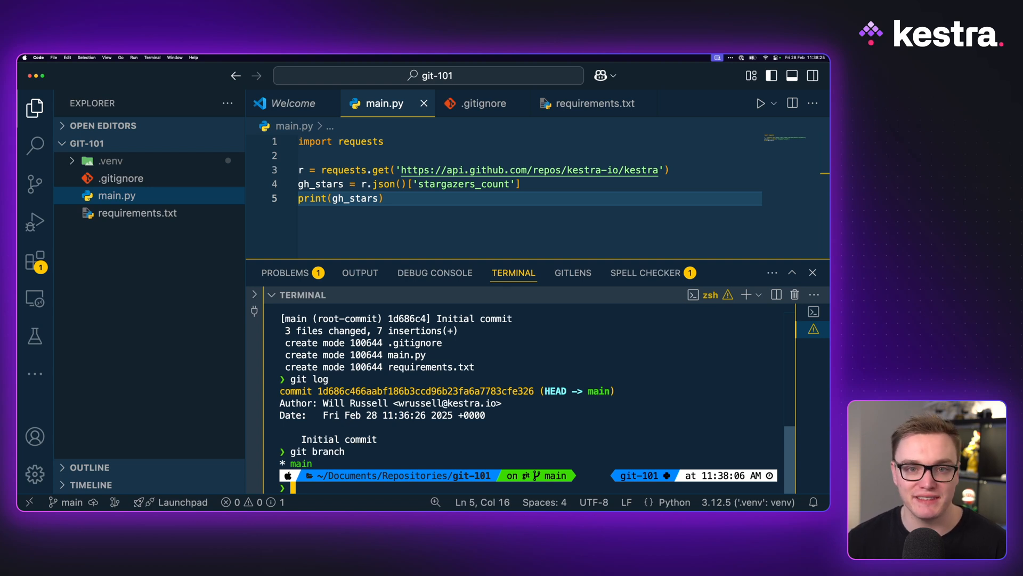
{"action": "type", "text": "git"}
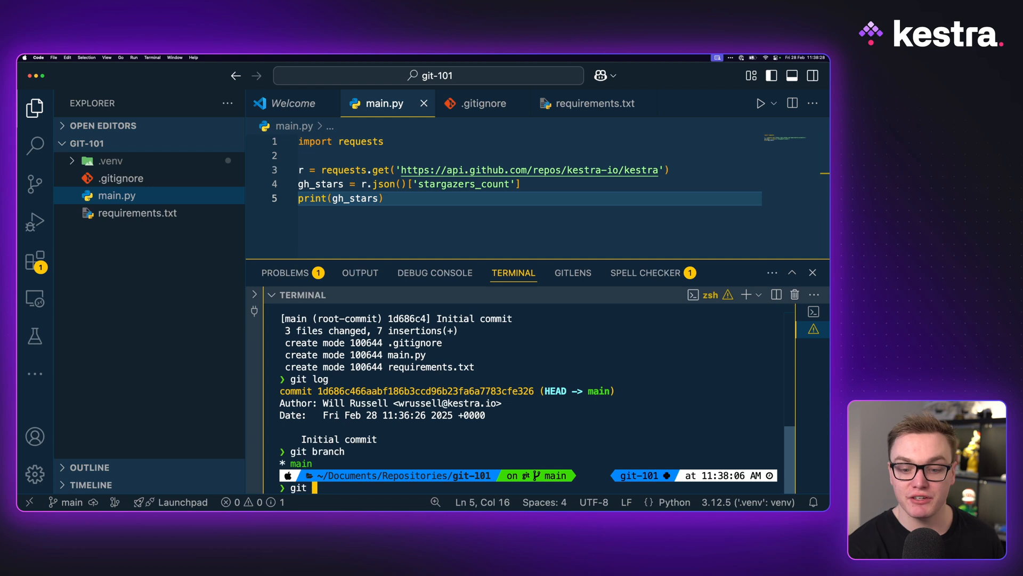
{"action": "type", "text": "checkout -b"}
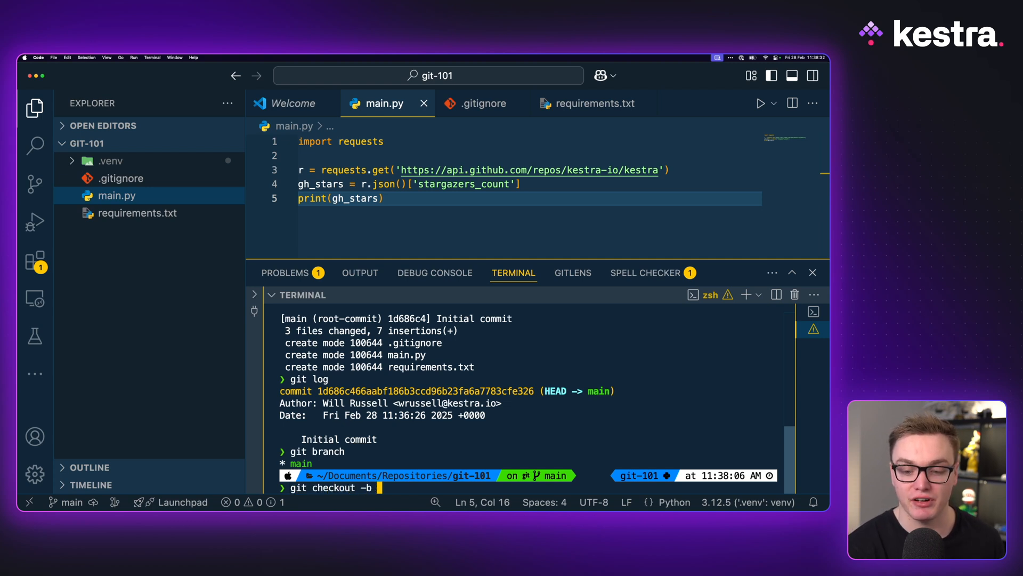
{"action": "type", "text": "feature"}
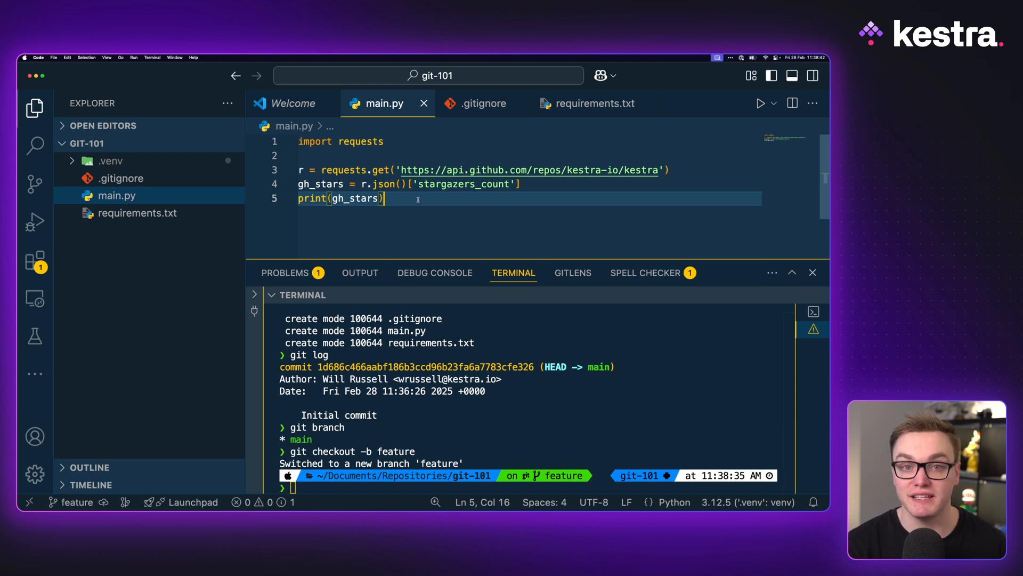
Add print("Hello, World!") on a new line at the end of main.py
{"action": "key", "text": "Enter"}
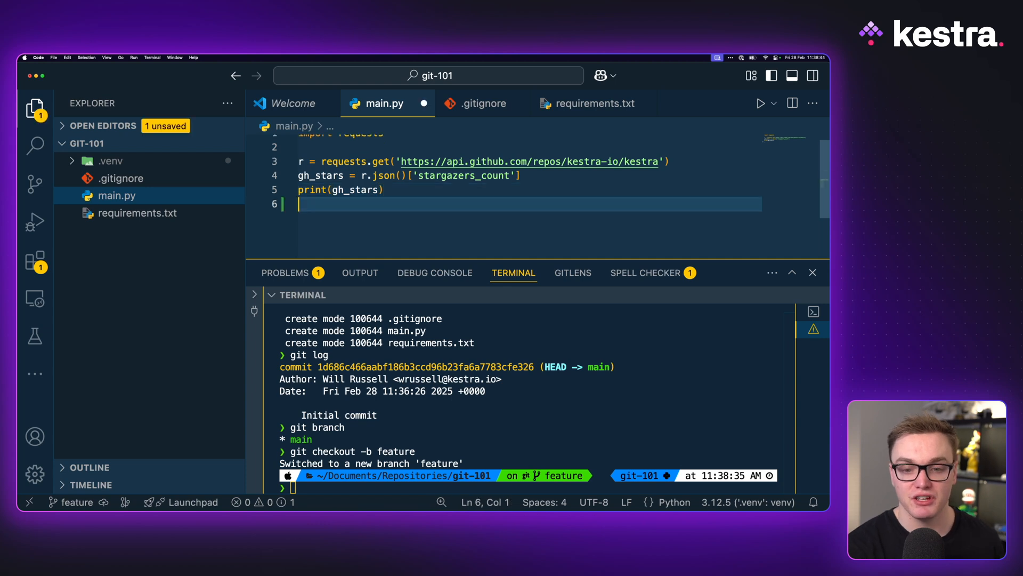
{"action": "key", "text": "Enter"}
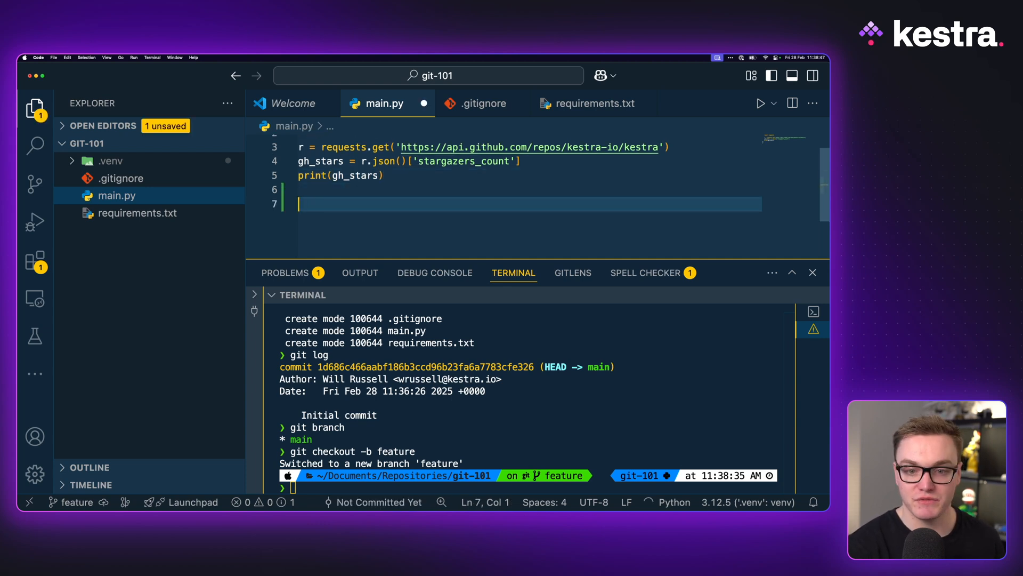
{"action": "type", "text": "print(\"Hello,\""}
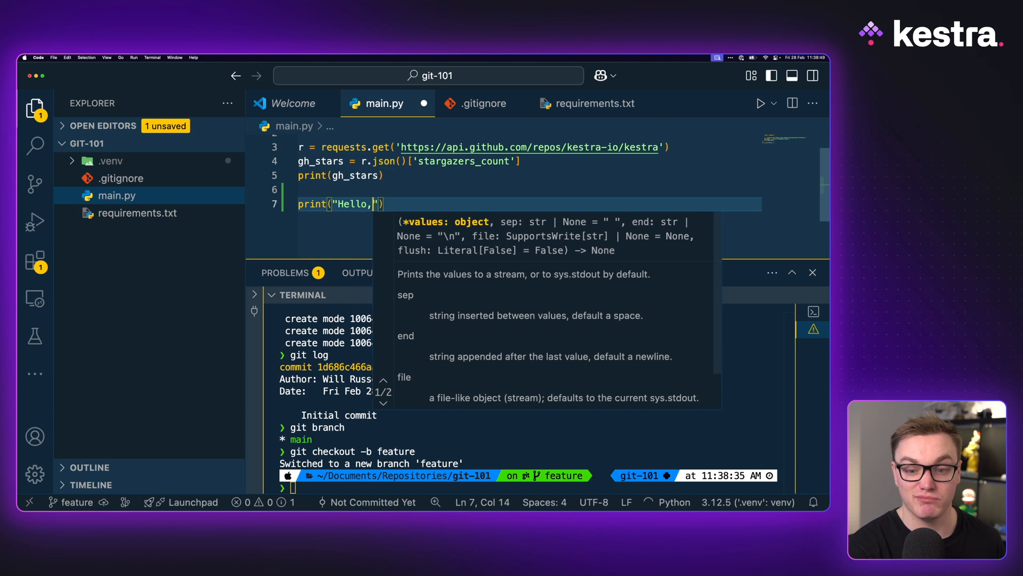
{"action": "type", "text": "World!"}
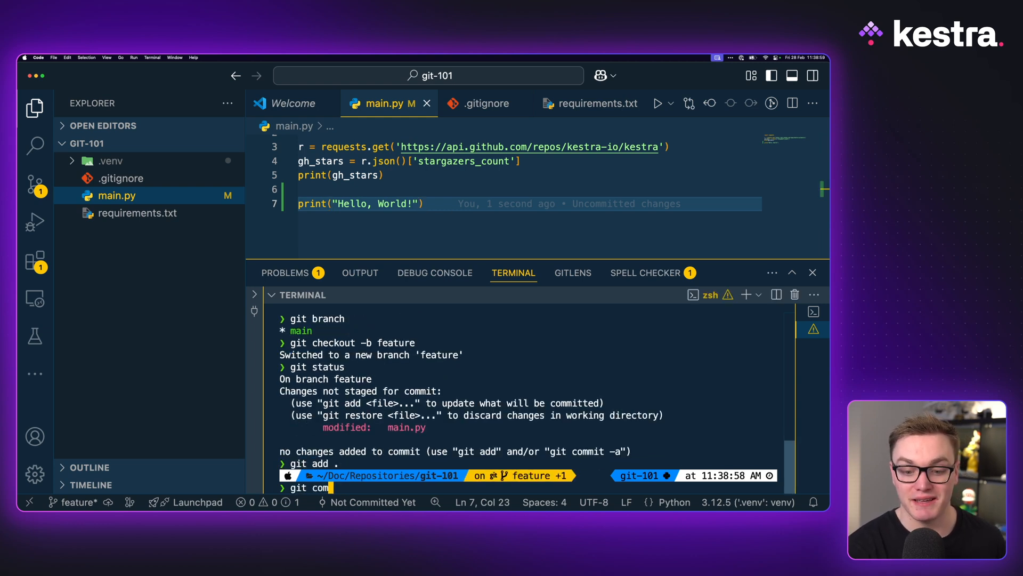
Commit the change as "Add Hello World", view the log, and check out main again
{"action": "type", "text": "git commit -m \"Add Hello World\""}
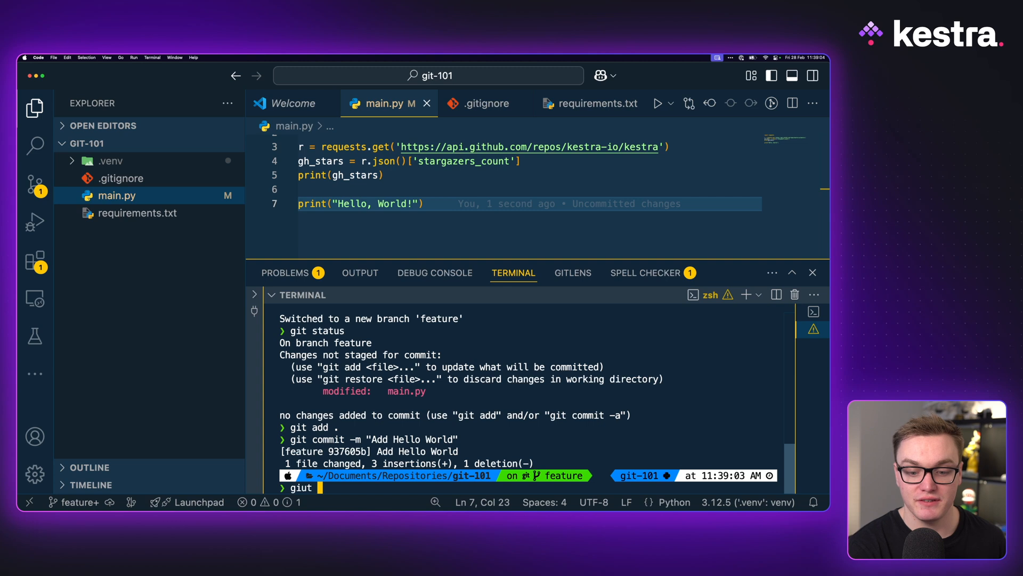
{"action": "type", "text": "git log"}
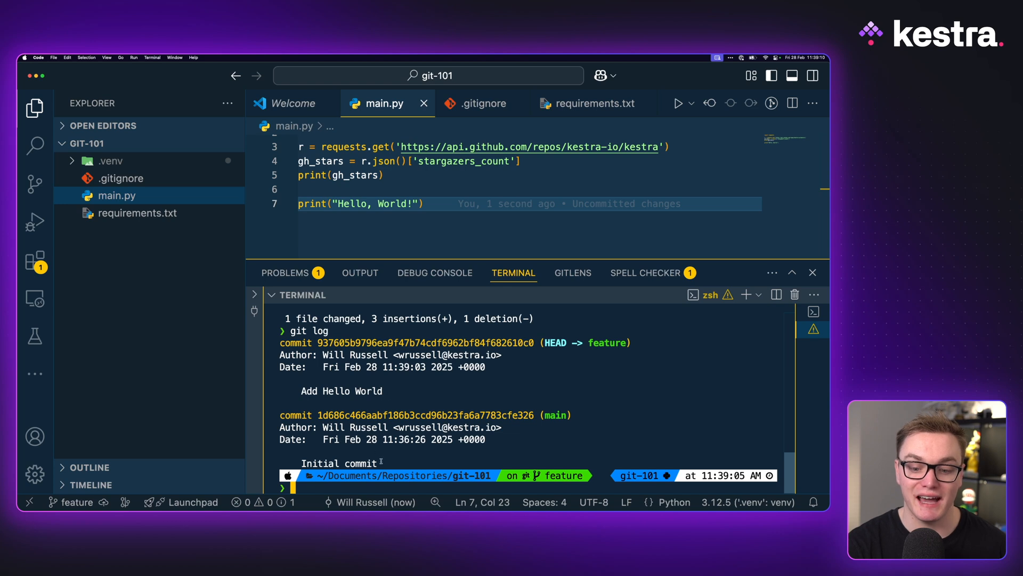
{"action": "type", "text": "git che"}
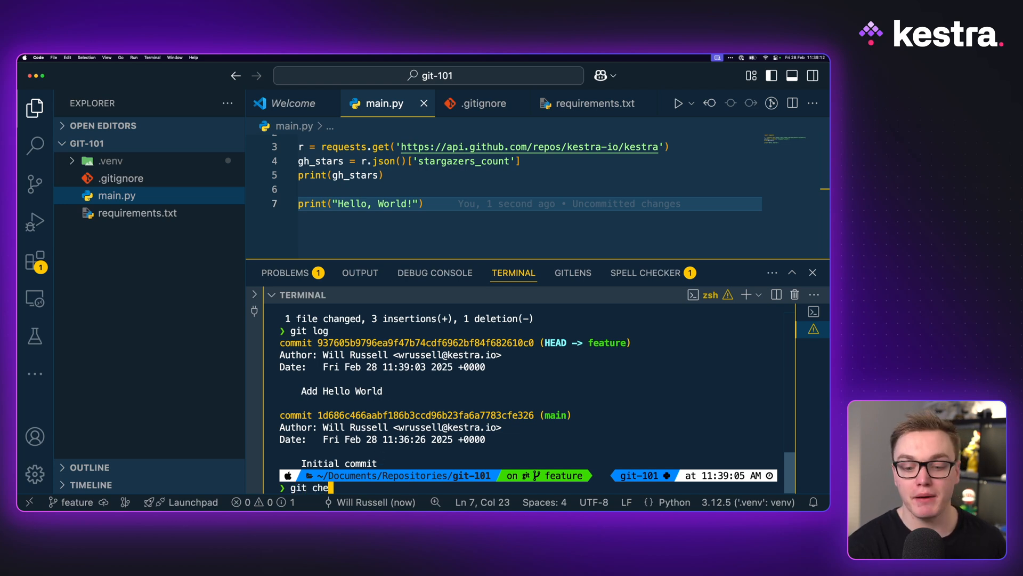
{"action": "key", "text": "Enter"}
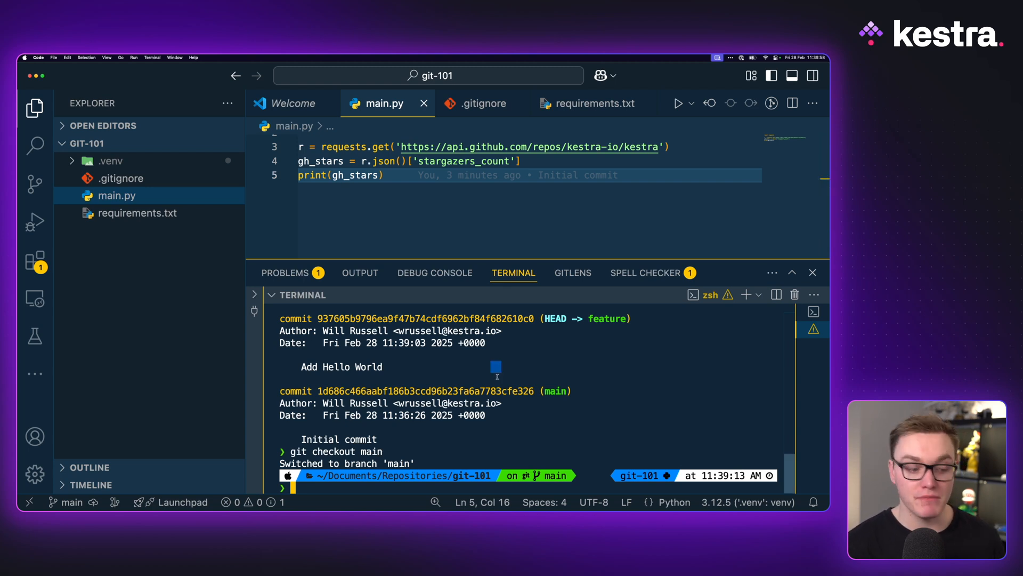
Fast-forward merge the feature branch into main and confirm with git log
{"action": "type", "text": "git merge"}
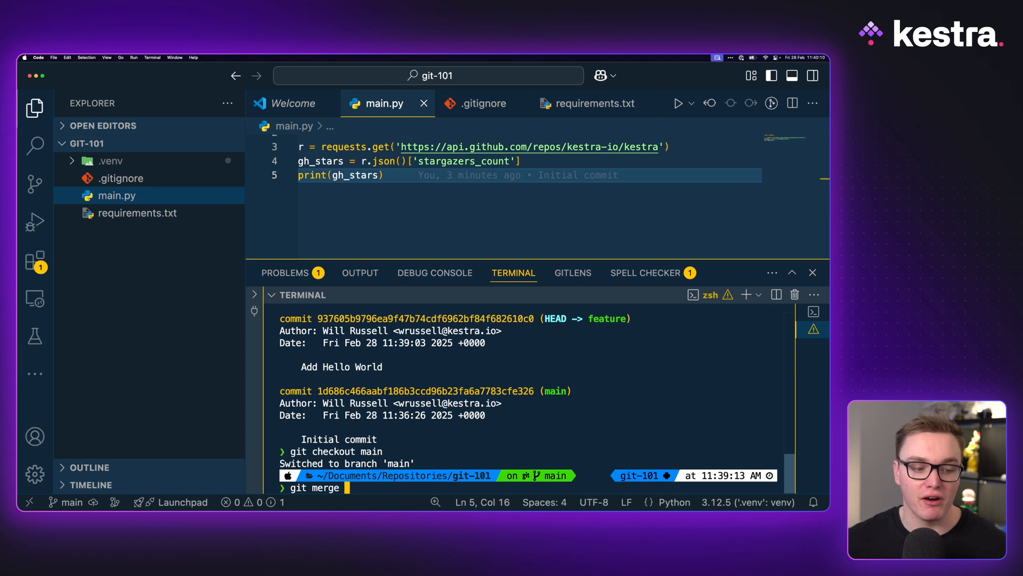
{"action": "type", "text": "feature"}
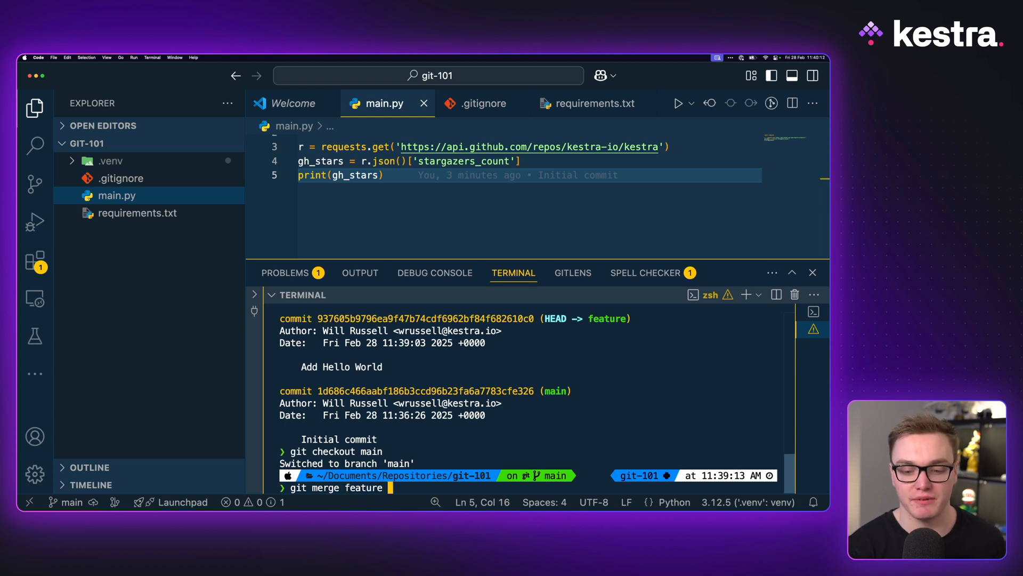
{"action": "key", "text": "Enter"}
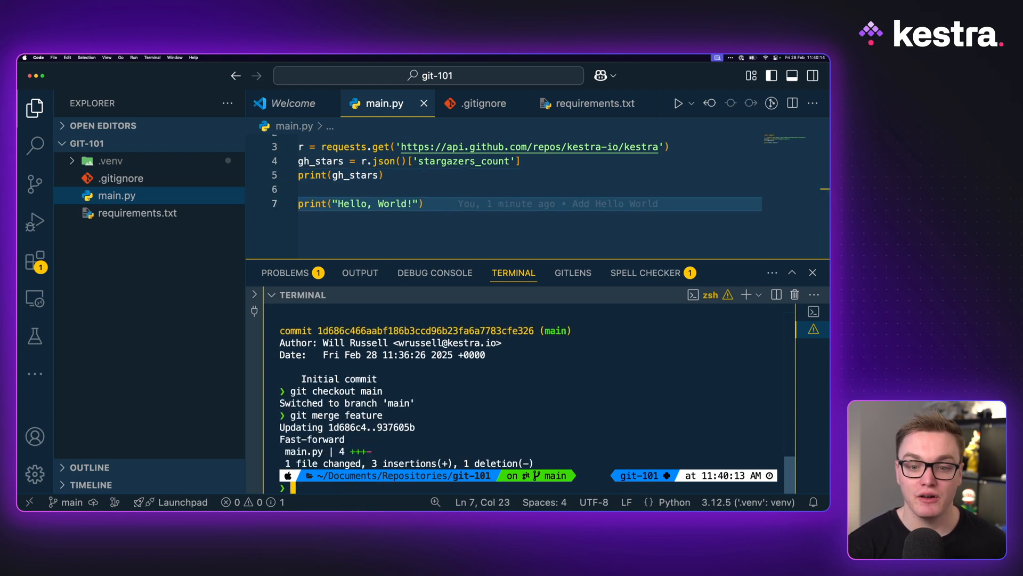
{"action": "type", "text": "git log"}
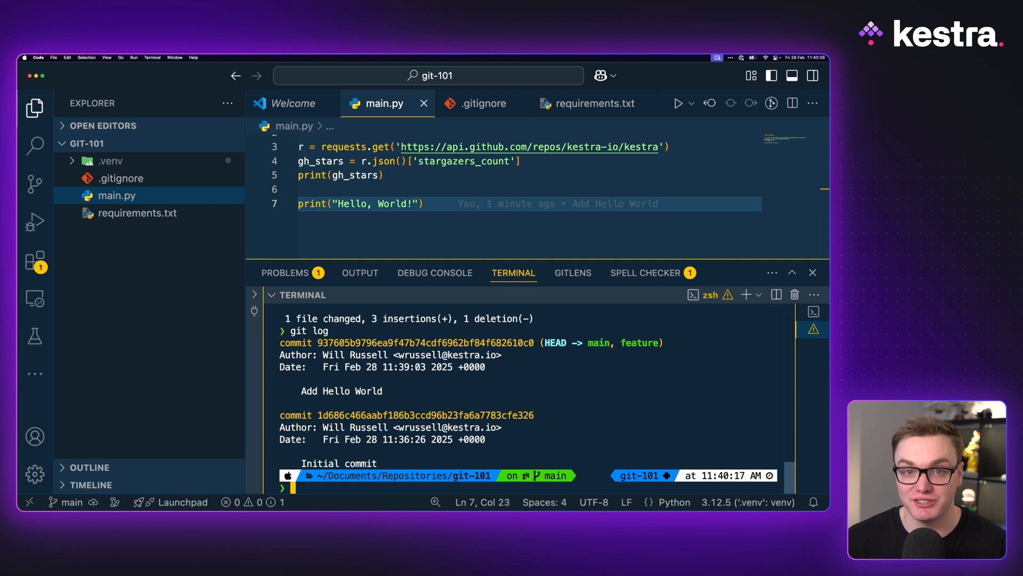
{"action": "mouse_move", "coordinate": [409, 224]}
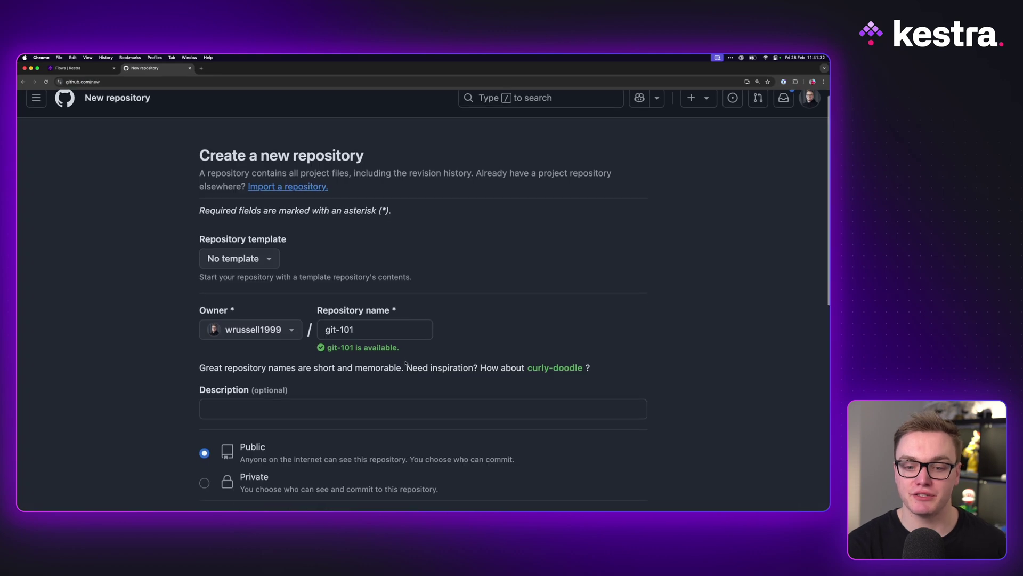
Create the empty public git-101 repository and view its push instructions
{"action": "scroll", "scroll_direction": "down", "scroll_amount": 3}
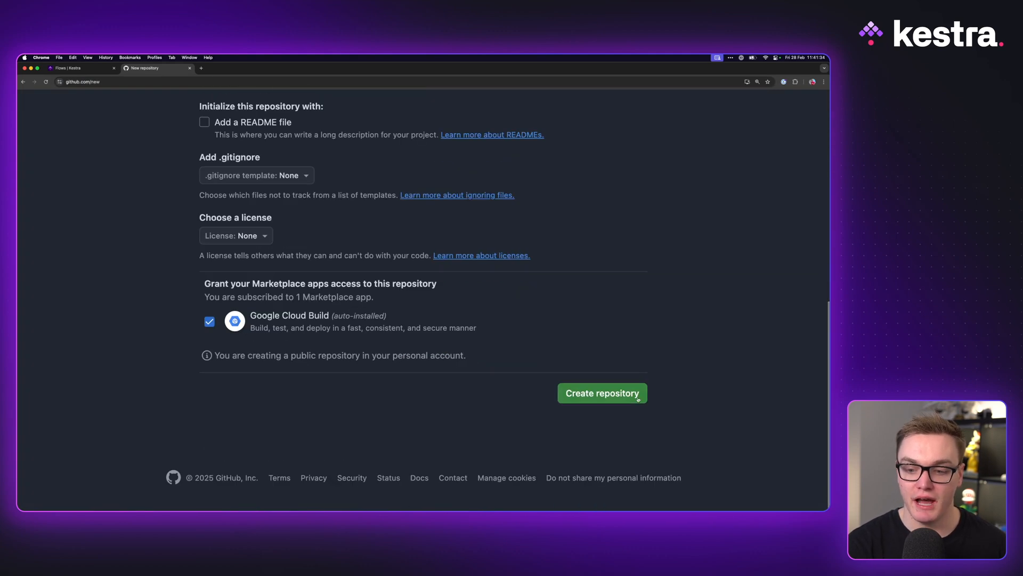
{"action": "left_click", "coordinate": [602, 393]}
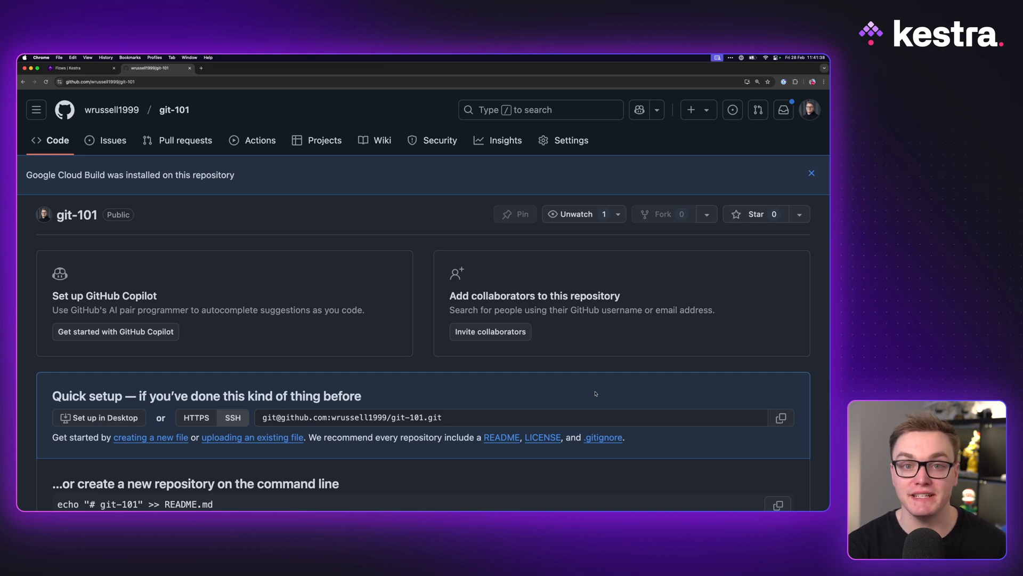
{"action": "mouse_move", "coordinate": [619, 395]}
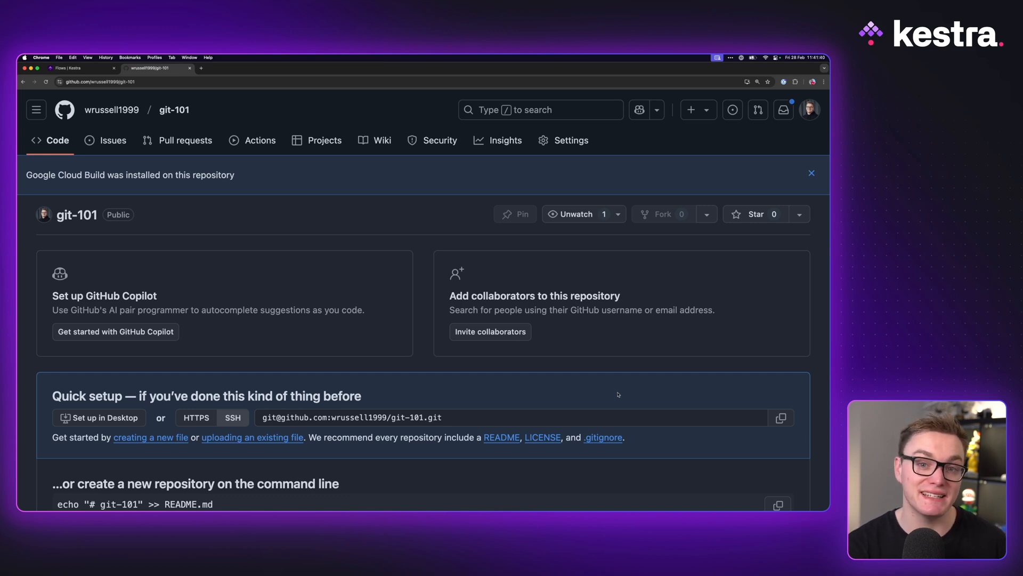
{"action": "scroll", "scroll_direction": "down", "scroll_amount": 3}
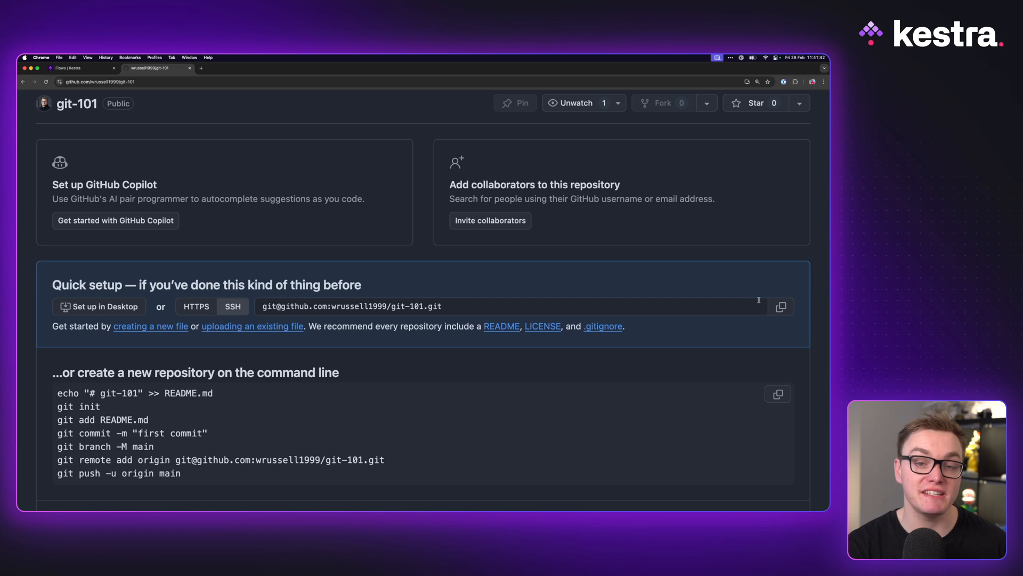
{"action": "mouse_move", "coordinate": [754, 301]}
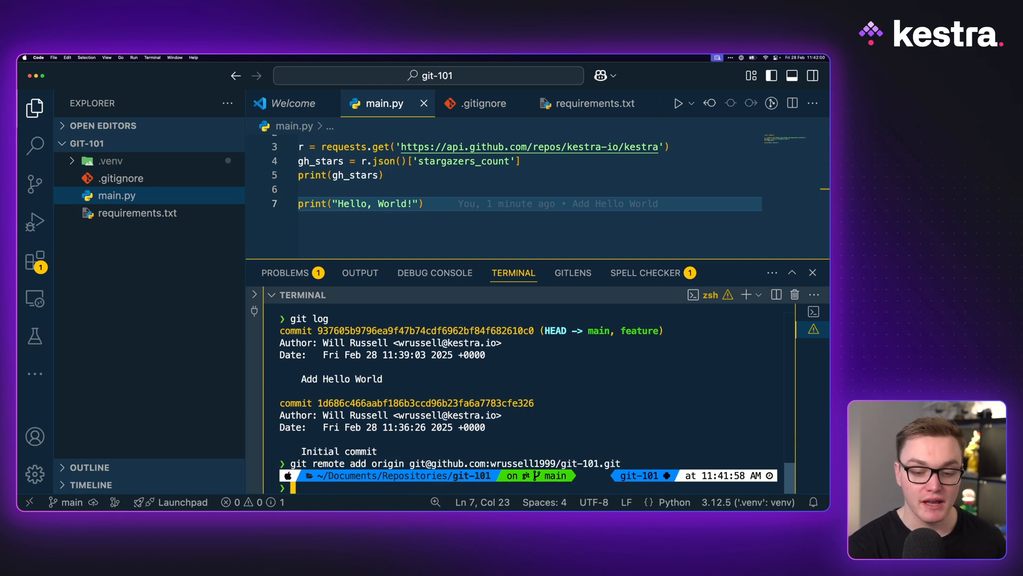
Push main to origin with upstream tracking (git push -u origin main), then check out feature
{"action": "type", "text": "git push"}
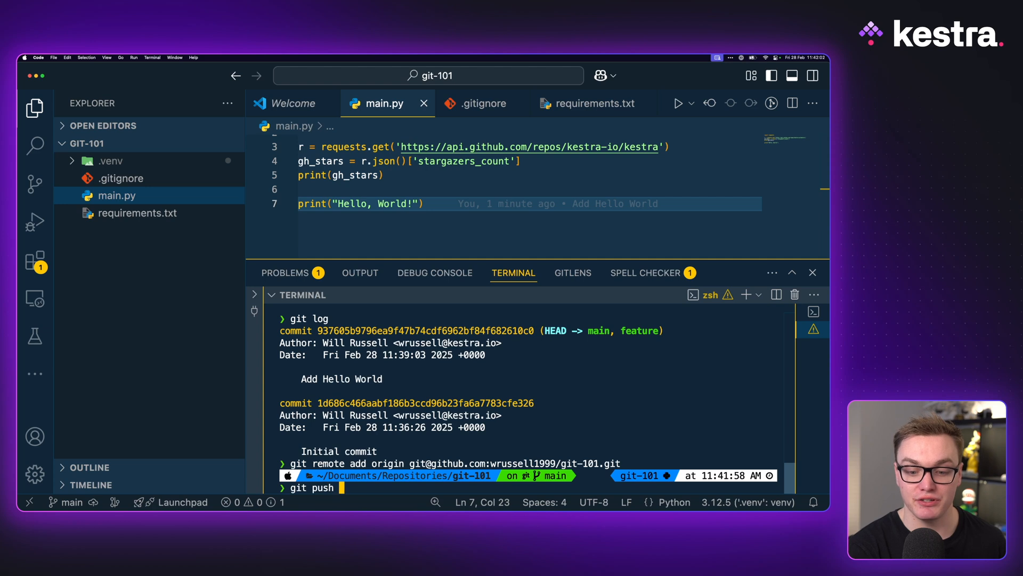
{"action": "type", "text": "-u origin"}
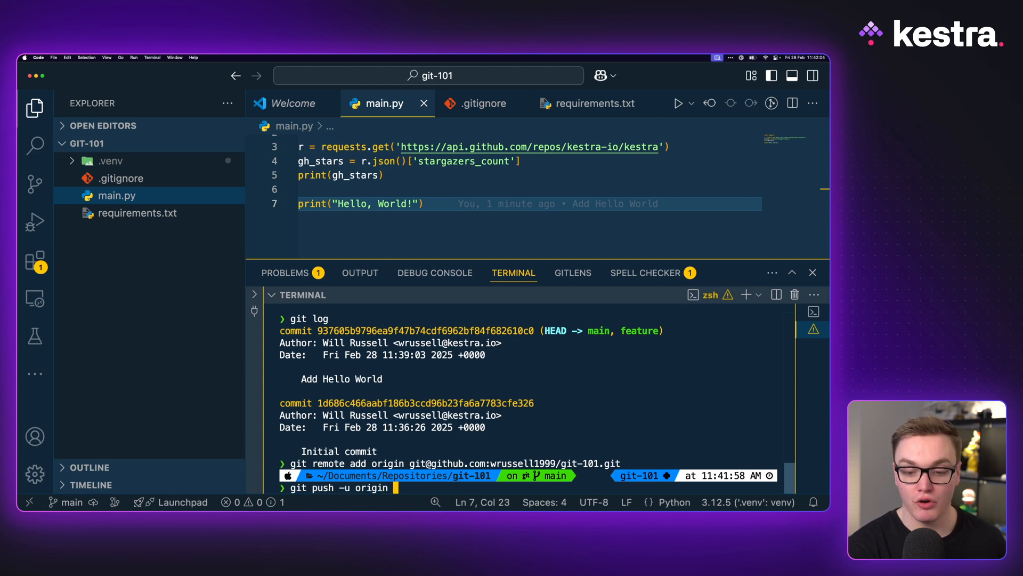
{"action": "type", "text": "main"}
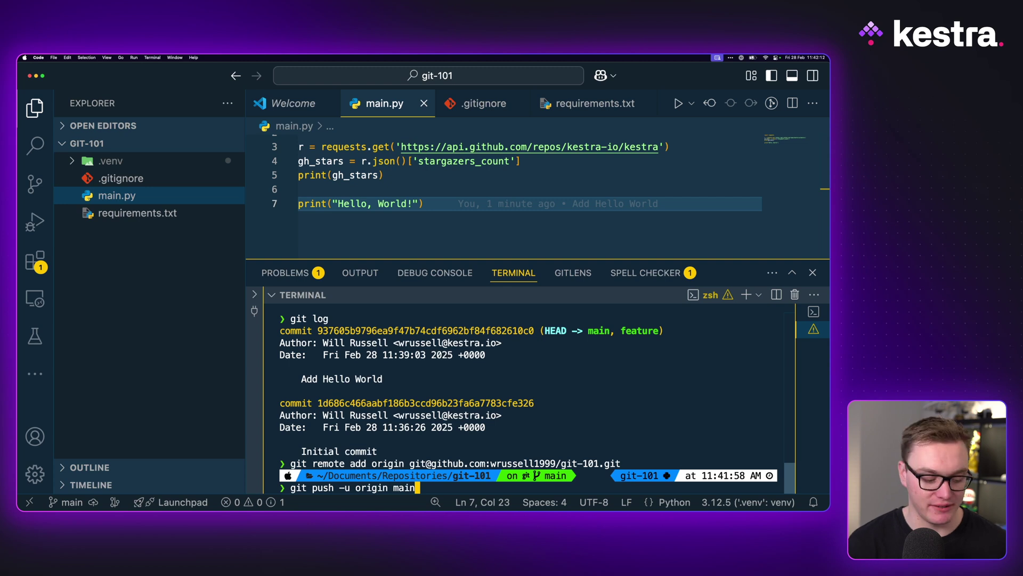
{"action": "key", "text": "Enter"}
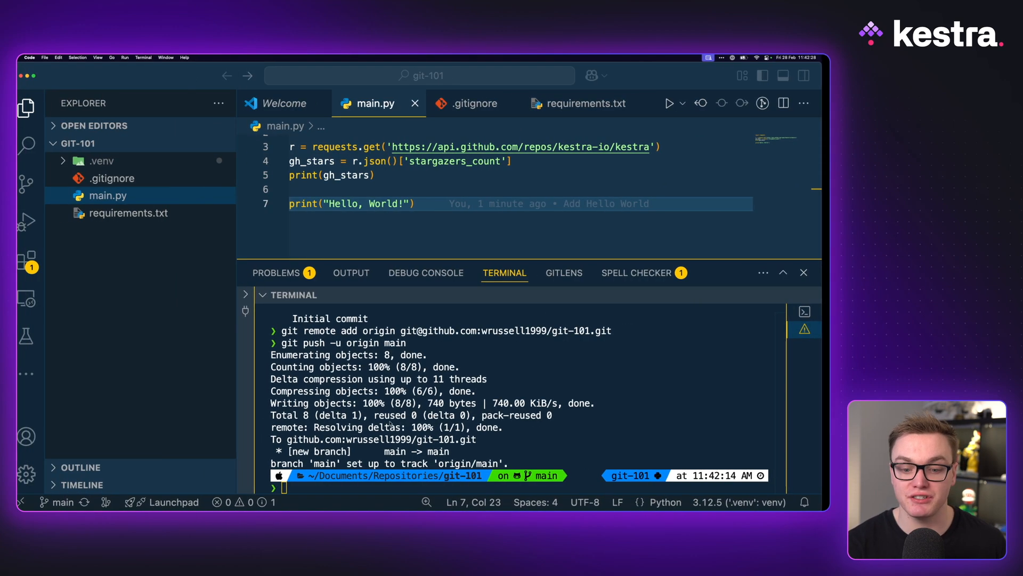
{"action": "type", "text": "git checko"}
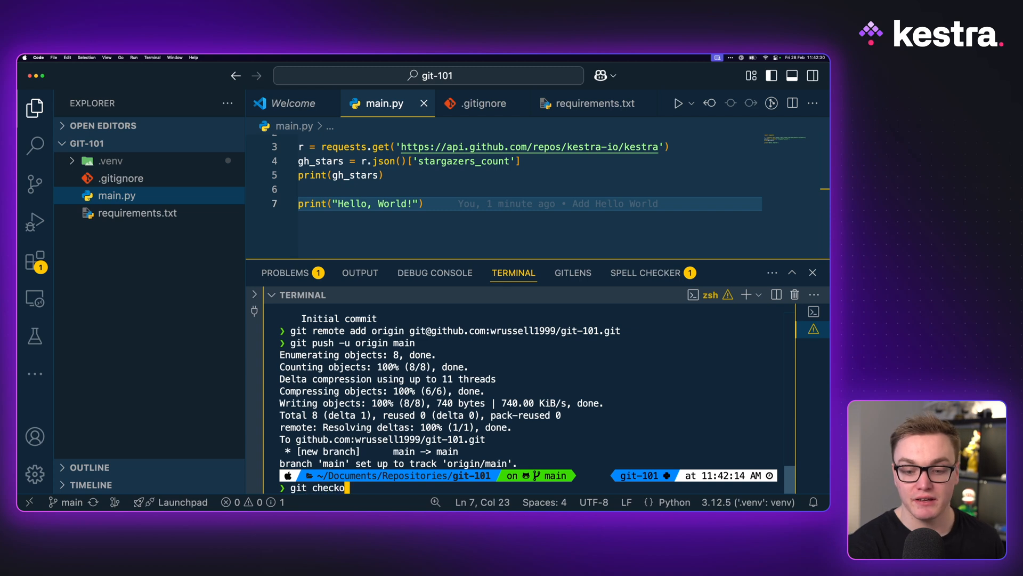
{"action": "key", "text": "Enter"}
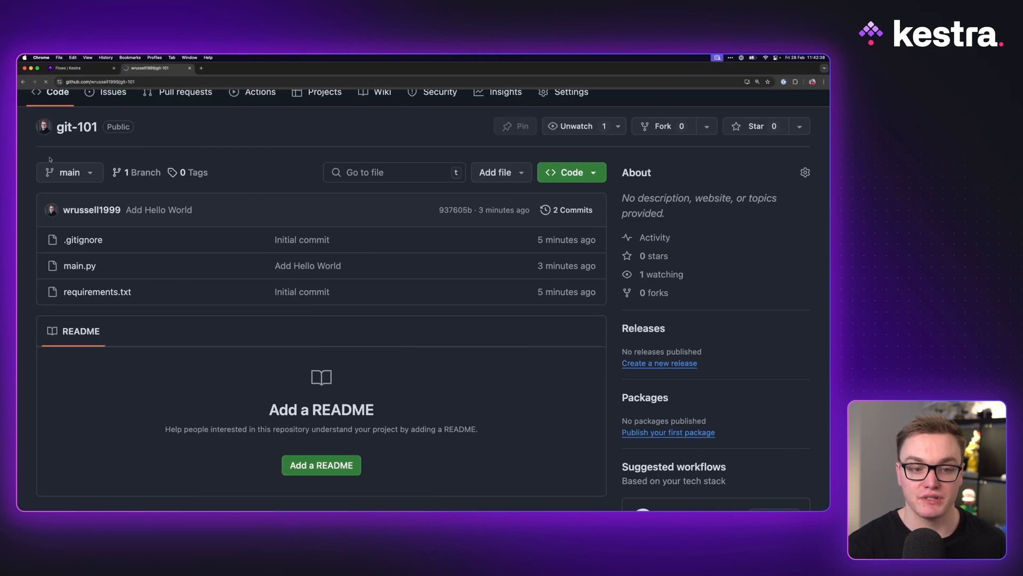
View the feature branch in the branch dropdown, return to main.py, then switch to the Kestra git_clone flow
{"action": "left_click", "coordinate": [69, 172]}
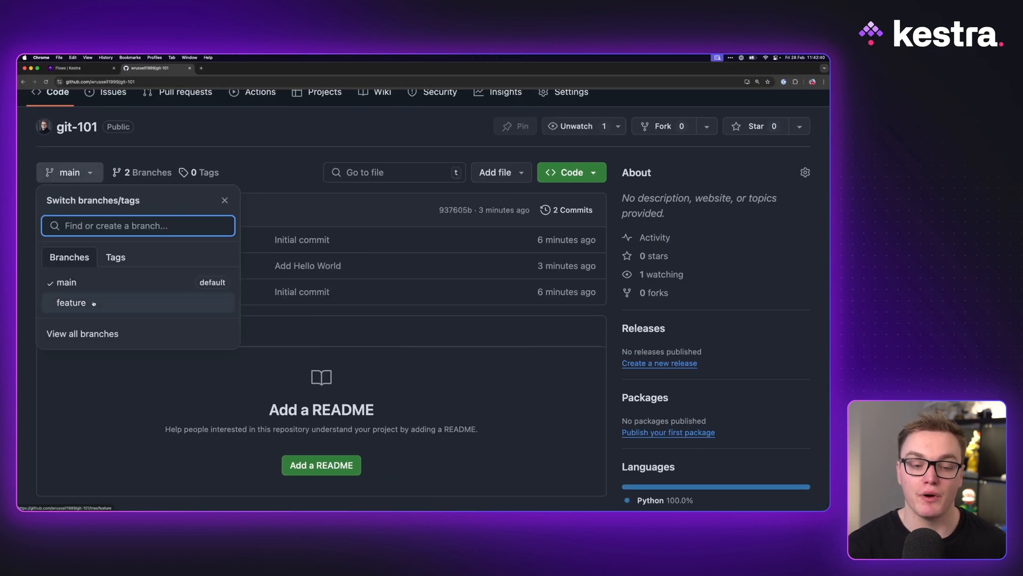
{"action": "left_click", "coordinate": [71, 303]}
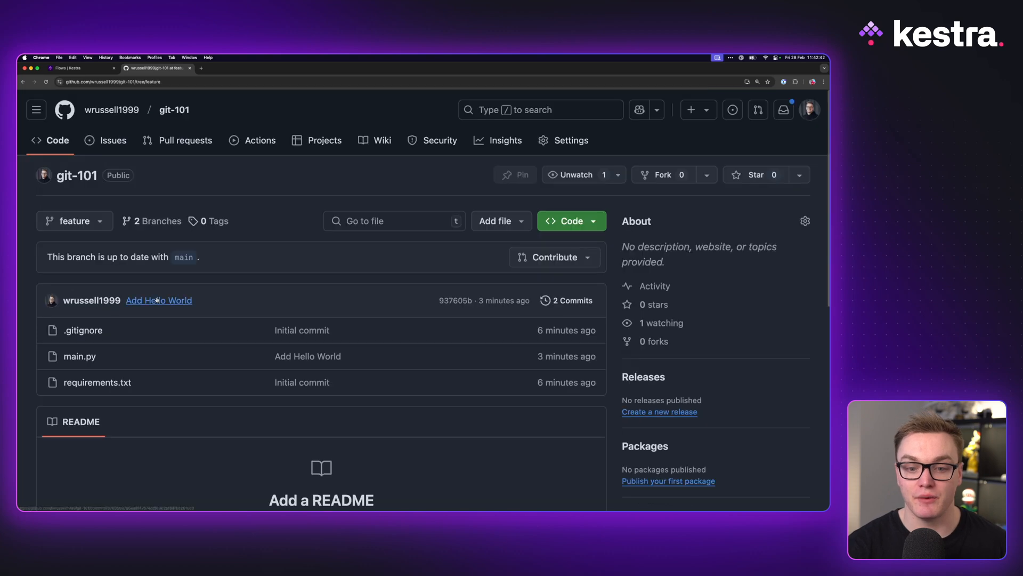
{"action": "scroll", "scroll_direction": "down", "scroll_amount": 3}
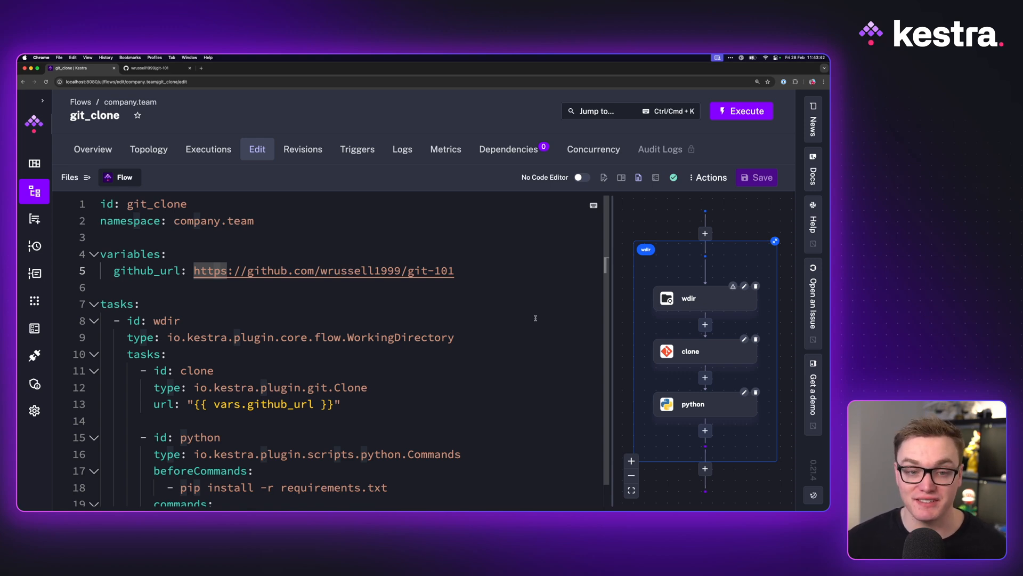
{"action": "left_click", "coordinate": [155, 69]}
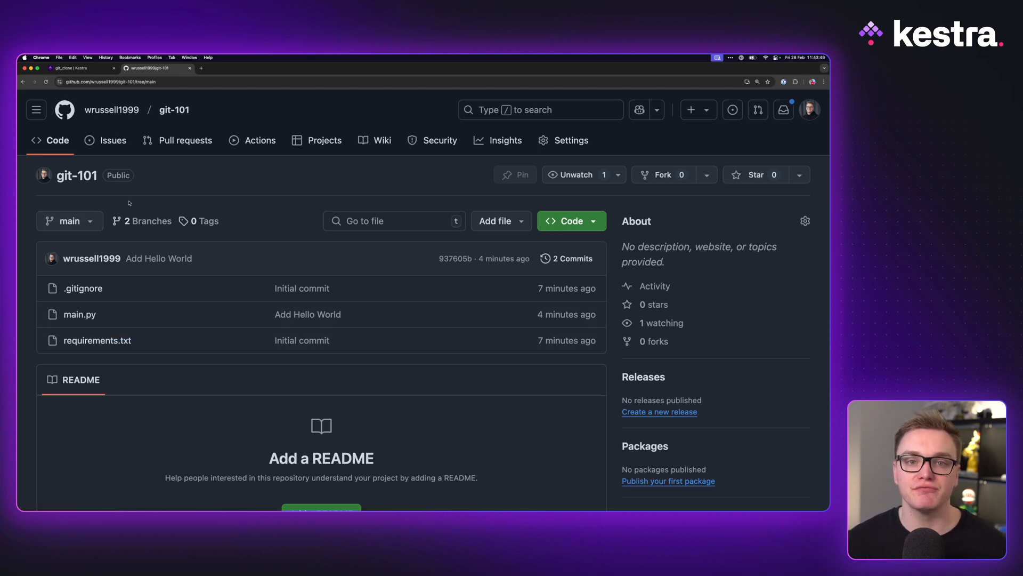
{"action": "left_click", "coordinate": [79, 315]}
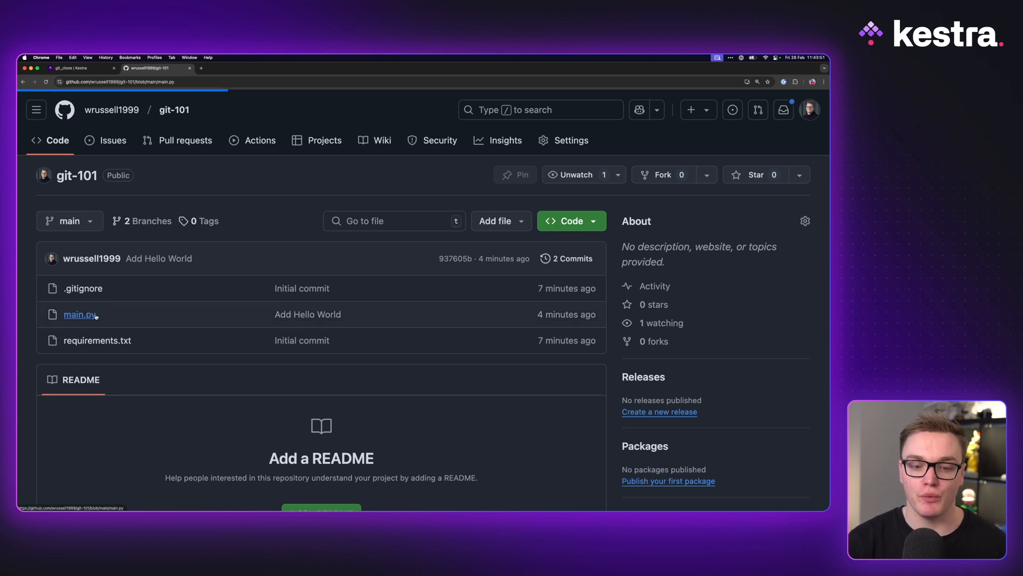
{"action": "left_click", "coordinate": [79, 314]}
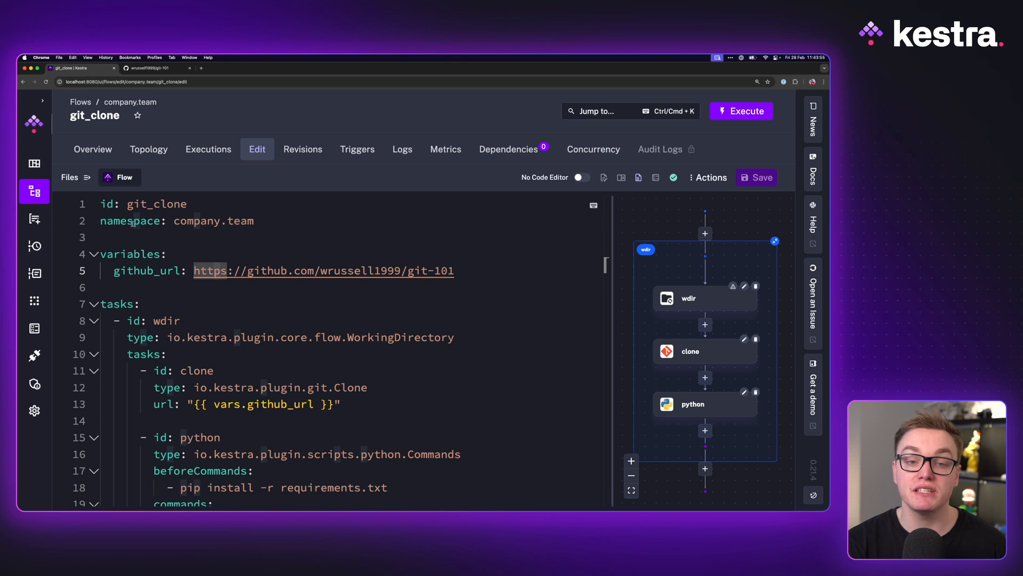
Review the git_clone YAML, highlighting the python main.py task, and start Execute
{"action": "scroll", "scroll_direction": "down", "scroll_amount": 3}
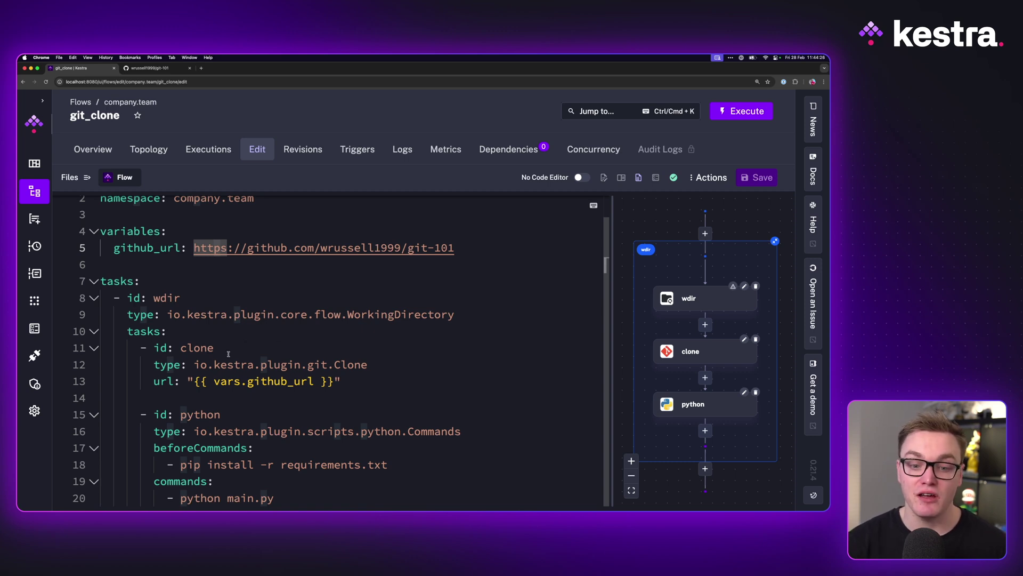
{"action": "left_click_drag", "start_coordinate": [153, 347], "coordinate": [341, 381]}
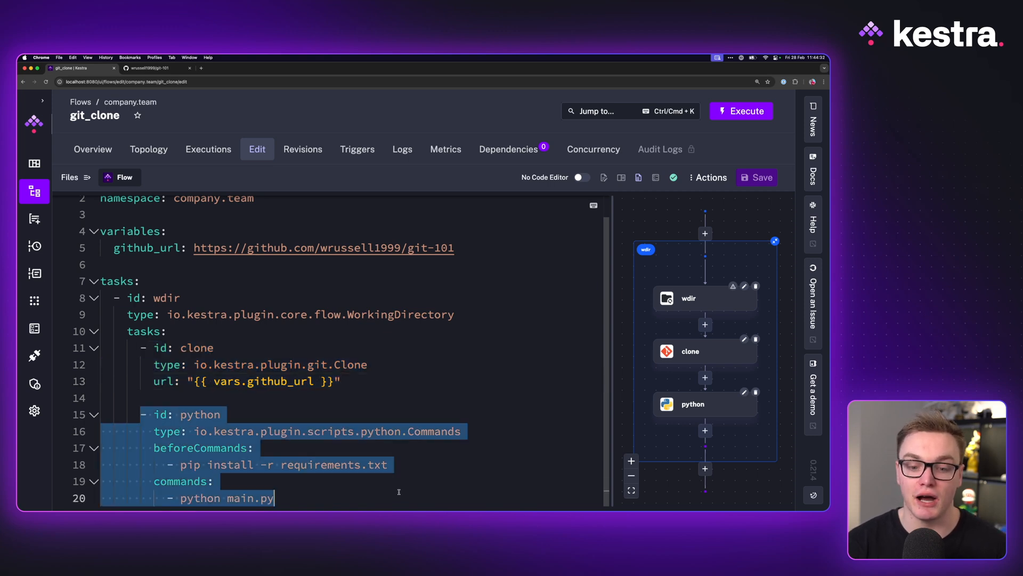
{"action": "left_click", "coordinate": [742, 111]}
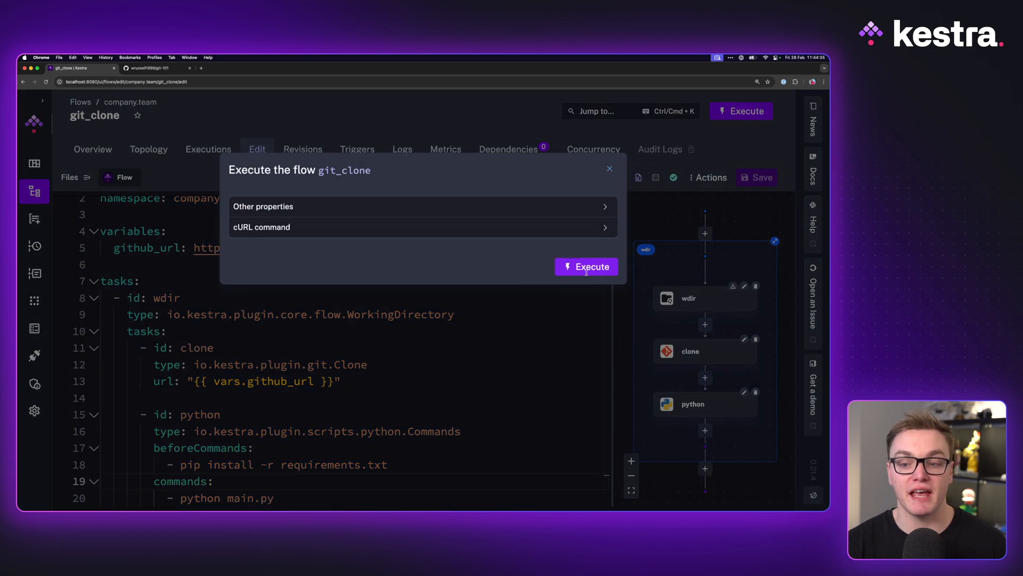
Confirm the execution and read its logs showing 16224 stars and Hello, World!
{"action": "left_click", "coordinate": [587, 266]}
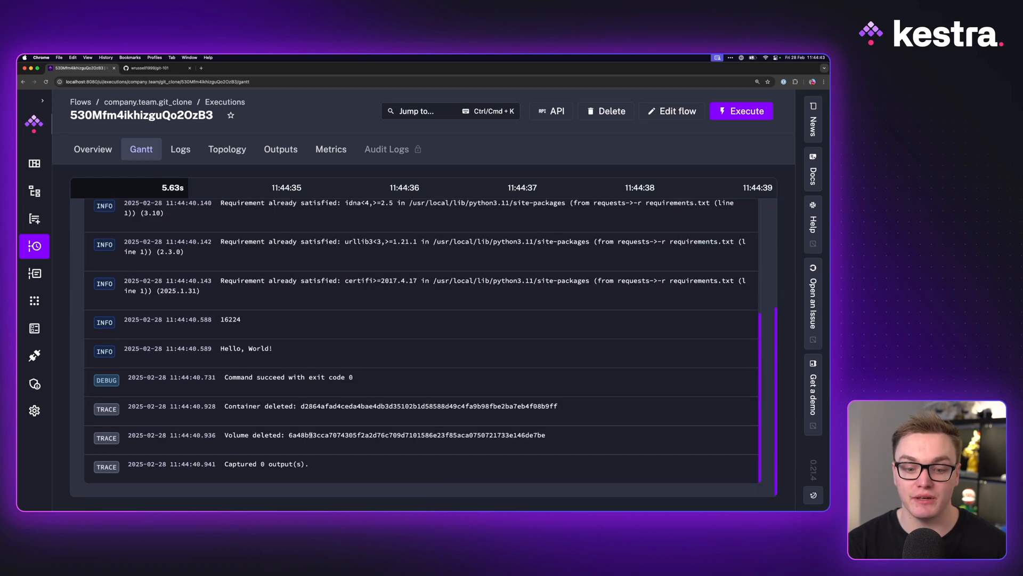
{"action": "double_click", "coordinate": [231, 320]}
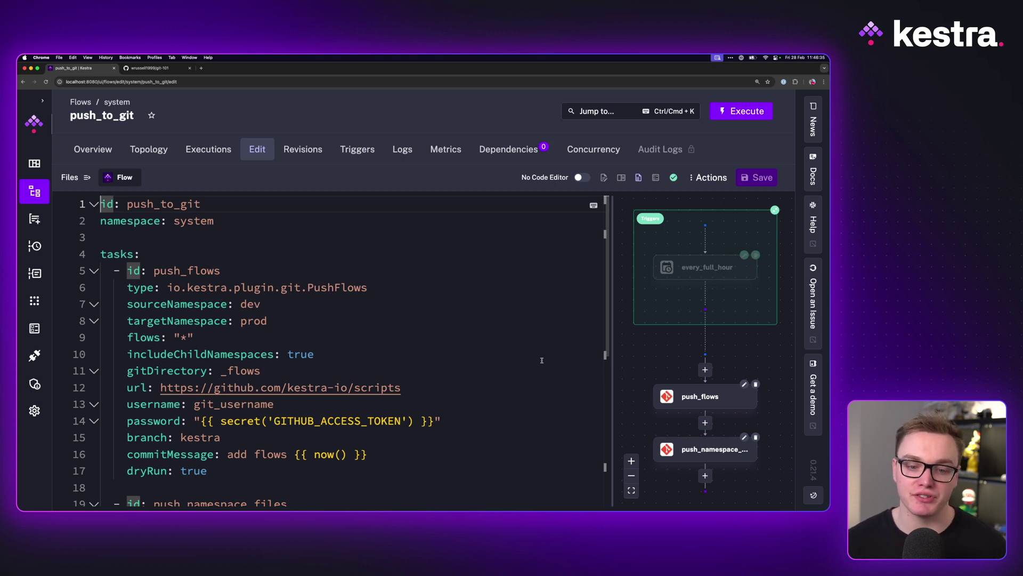
Scroll through push_flows, push_namespace_files and the disabled every_full_hour trigger
{"action": "scroll", "scroll_direction": "down", "scroll_amount": 3}
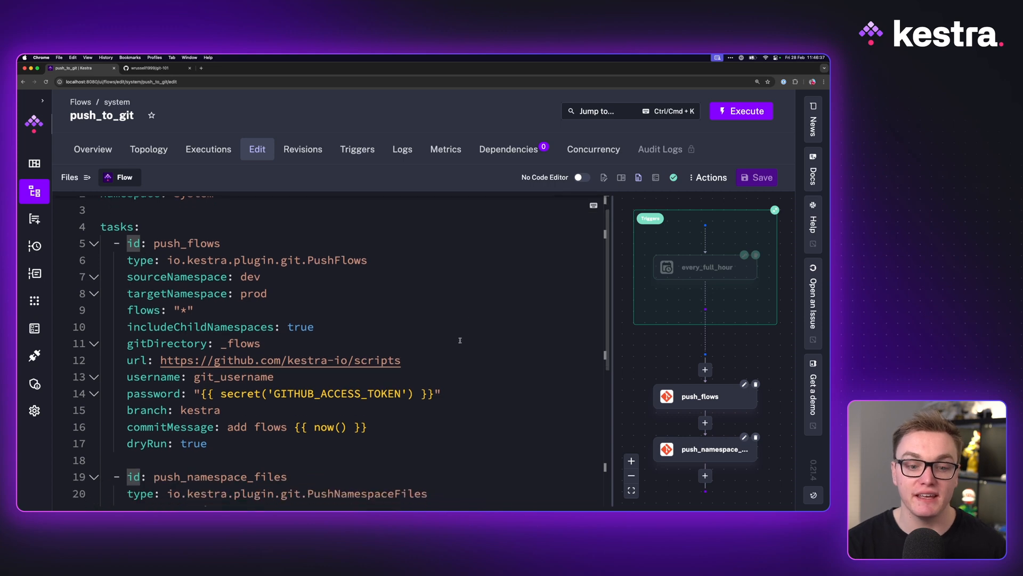
{"action": "scroll", "scroll_direction": "down", "scroll_amount": 3}
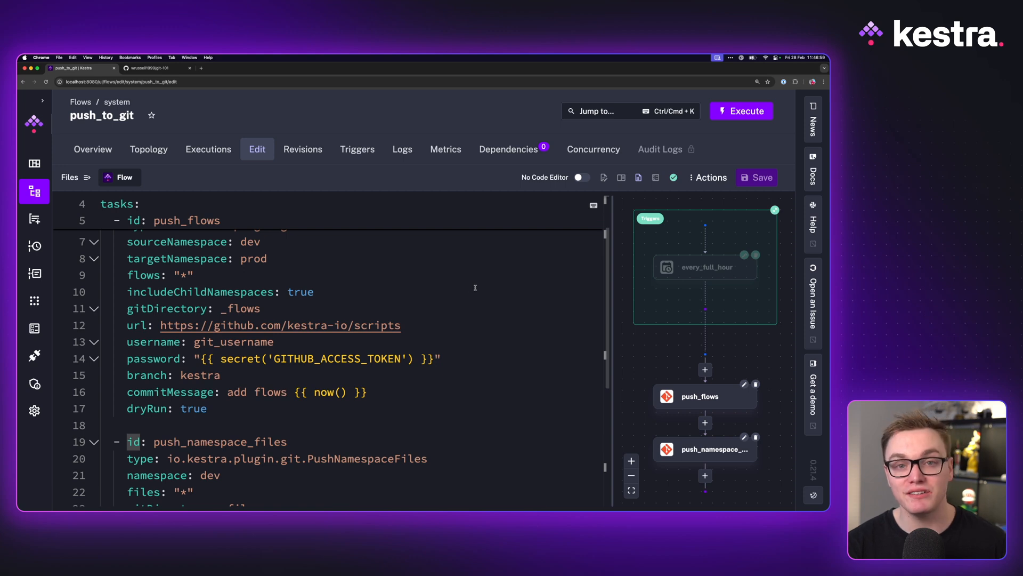
{"action": "scroll", "scroll_direction": "down", "scroll_amount": 3}
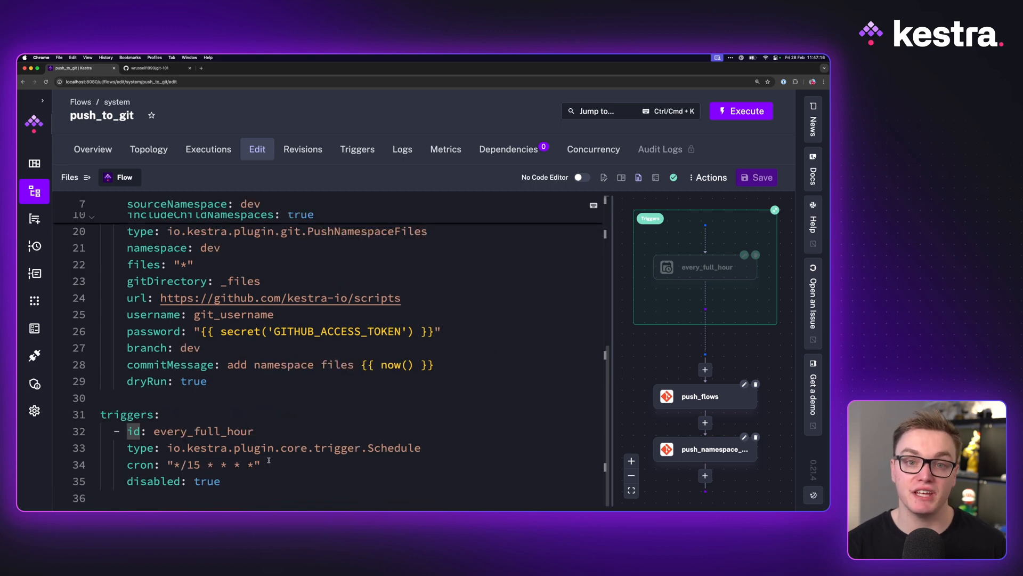